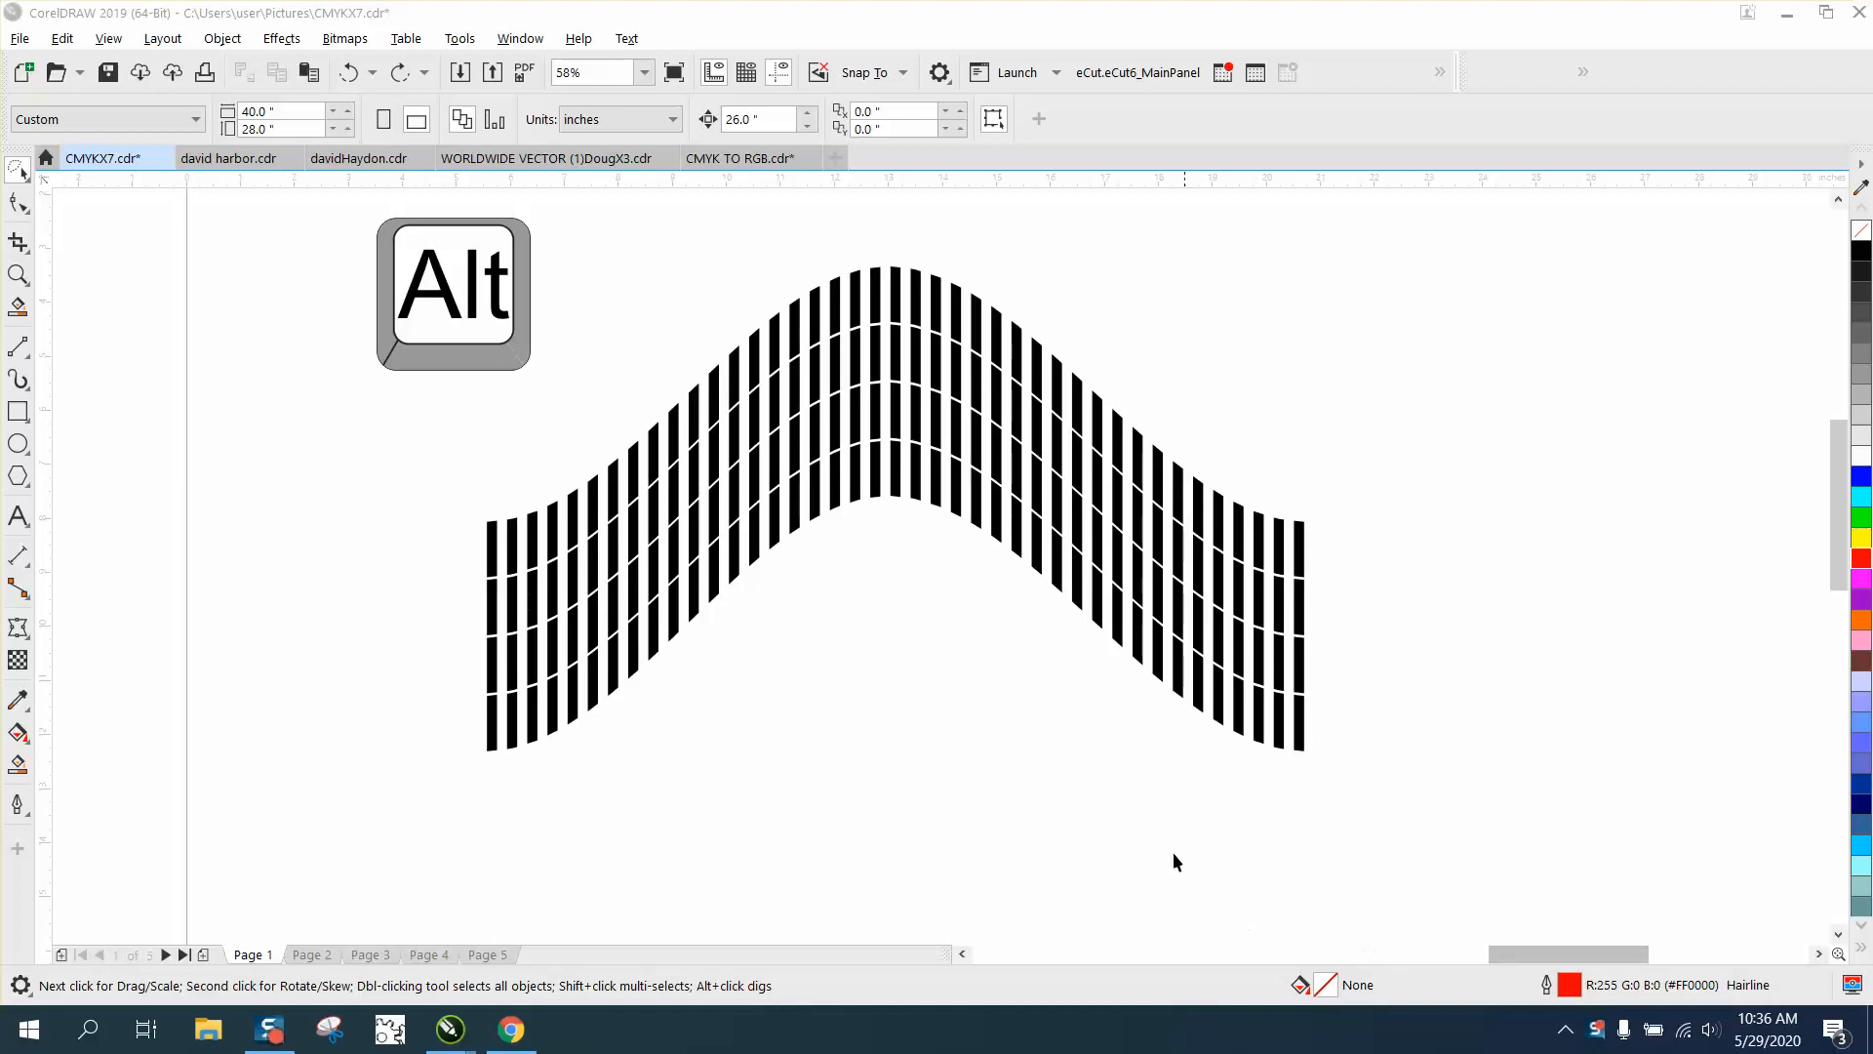
pyautogui.moveTo(469, 380)
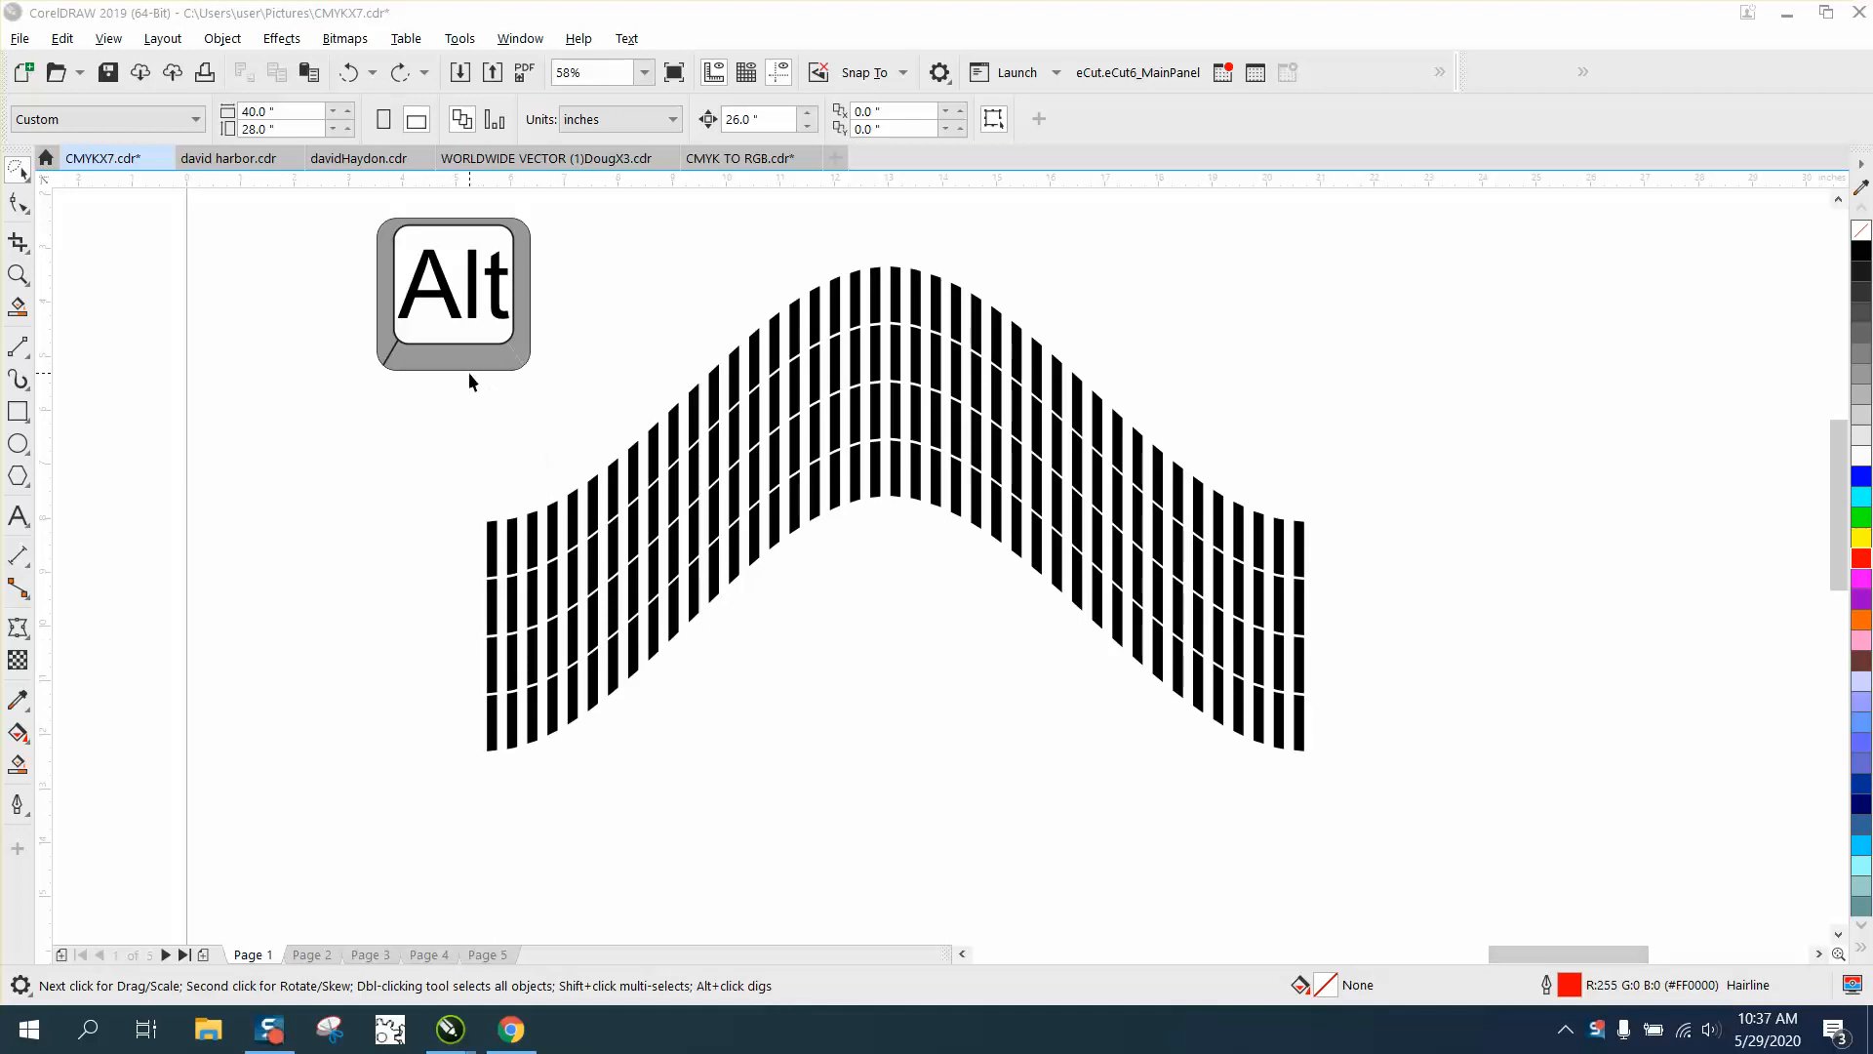
pyautogui.moveTo(797, 466)
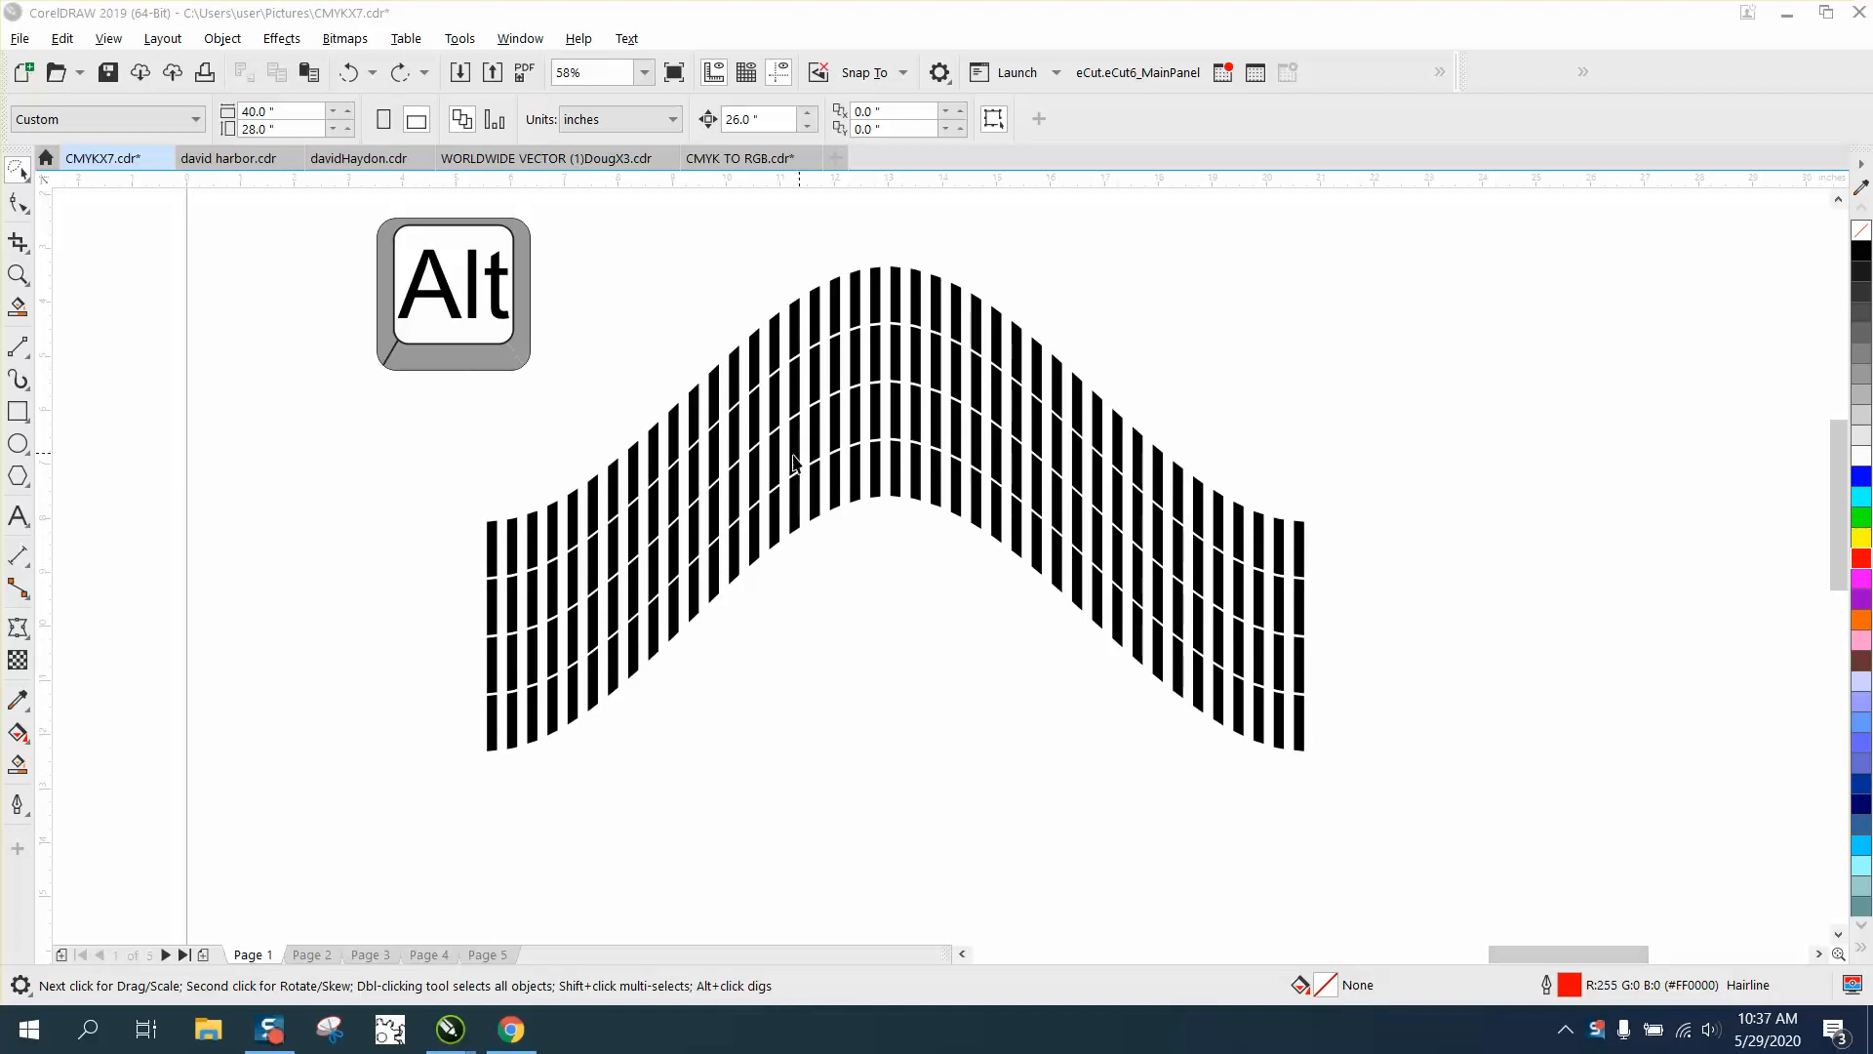
pyautogui.moveTo(282, 298)
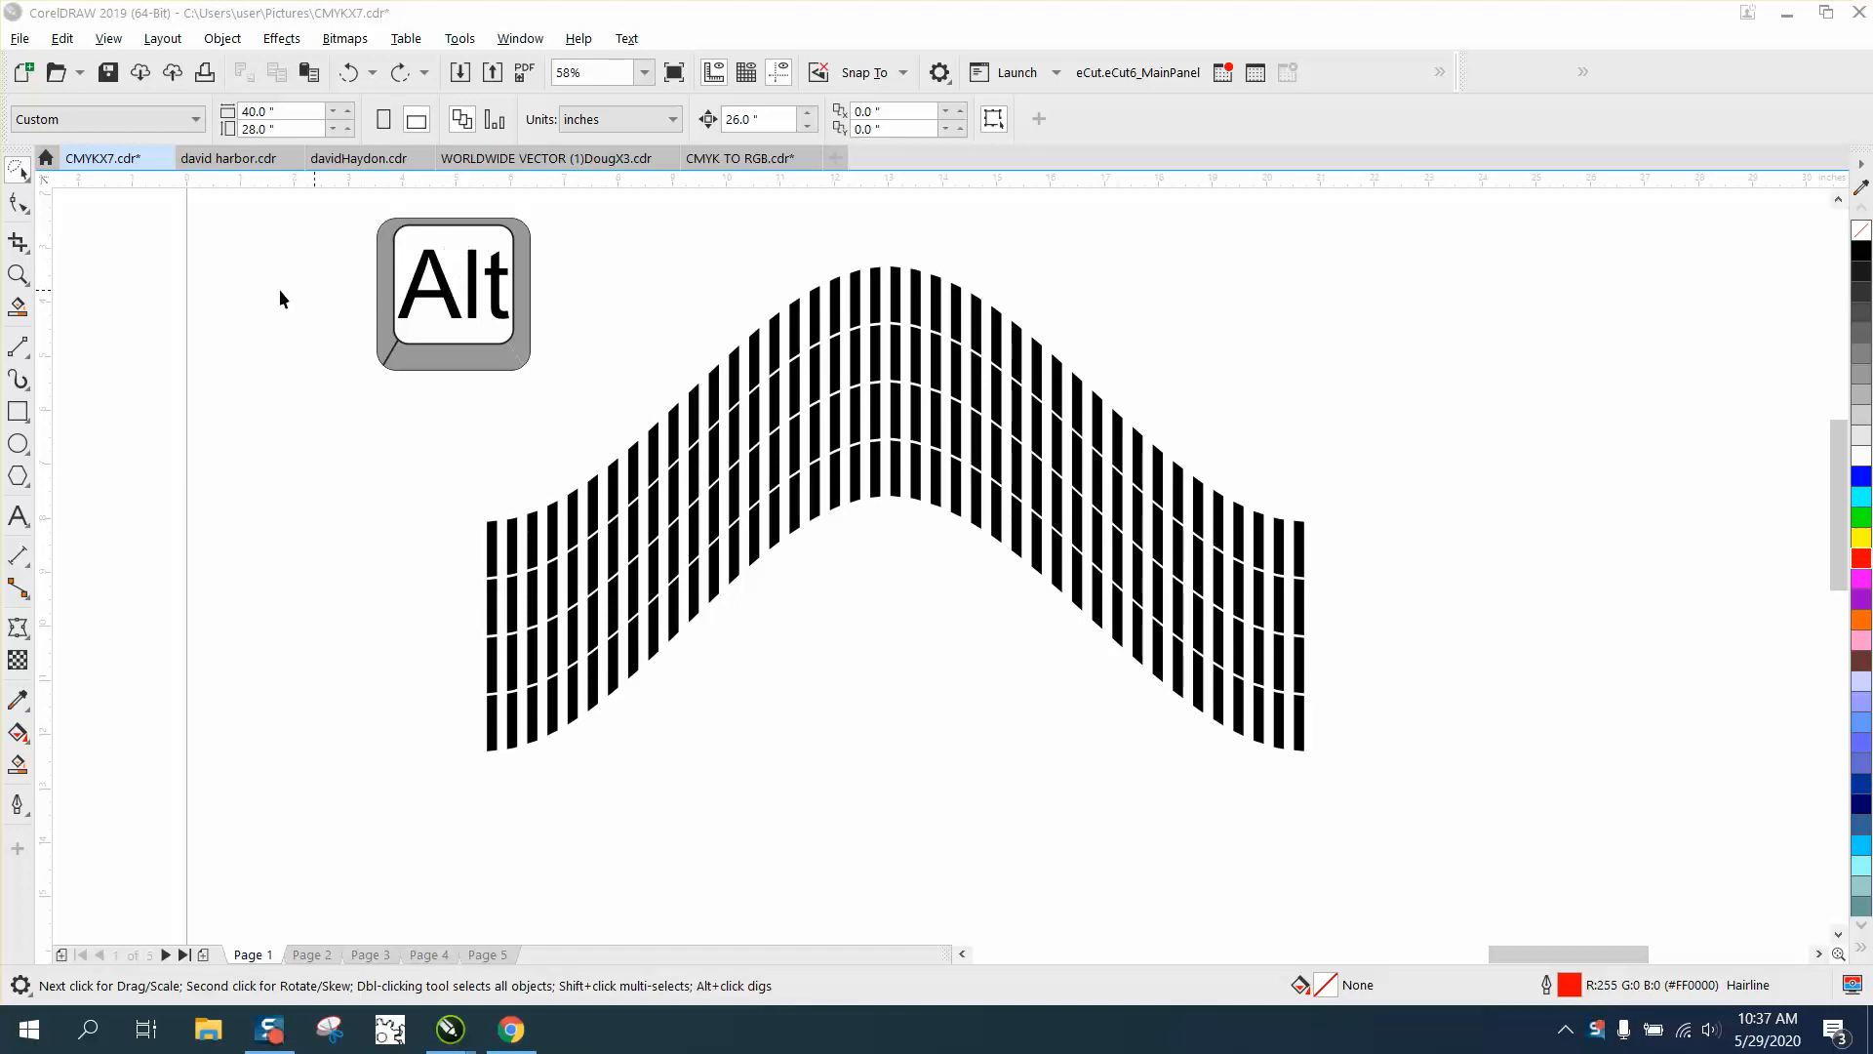
pyautogui.moveTo(33, 191)
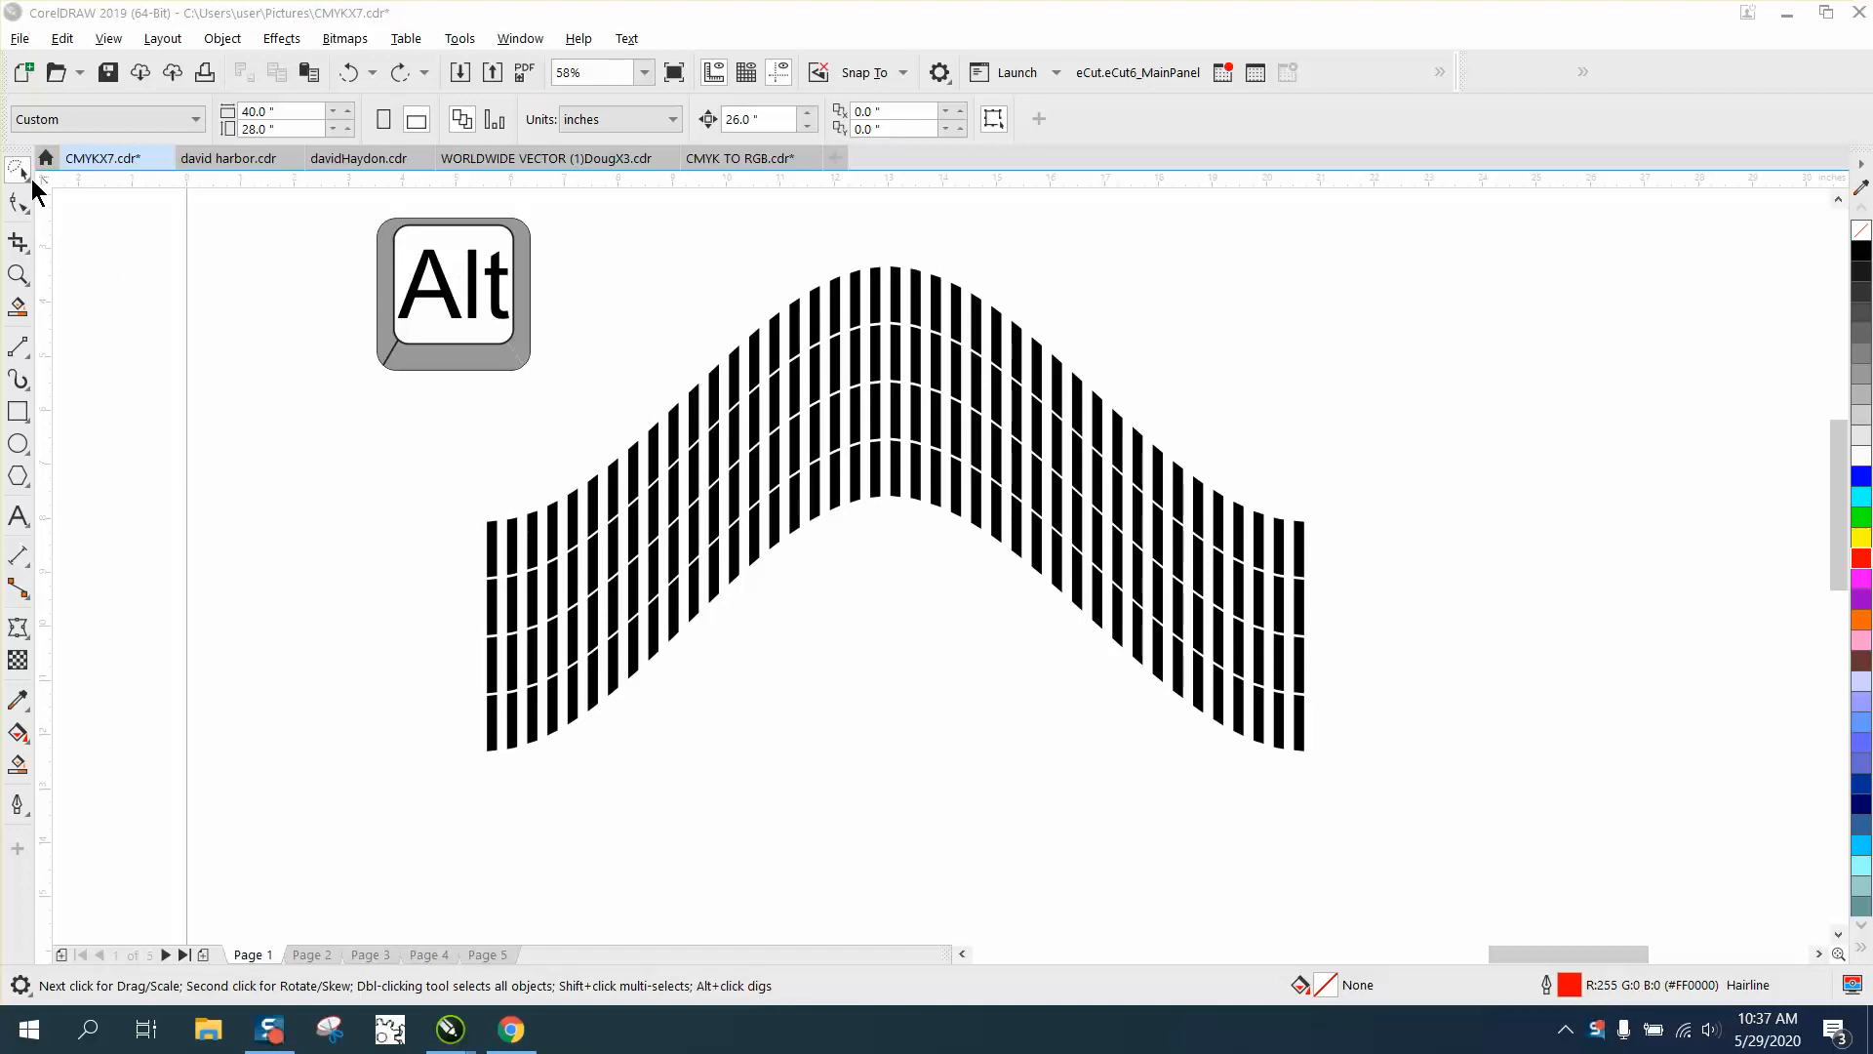
# Pick a single bar inside the enveloped wave grid with the freehand pick tool
pyautogui.click(19, 170)
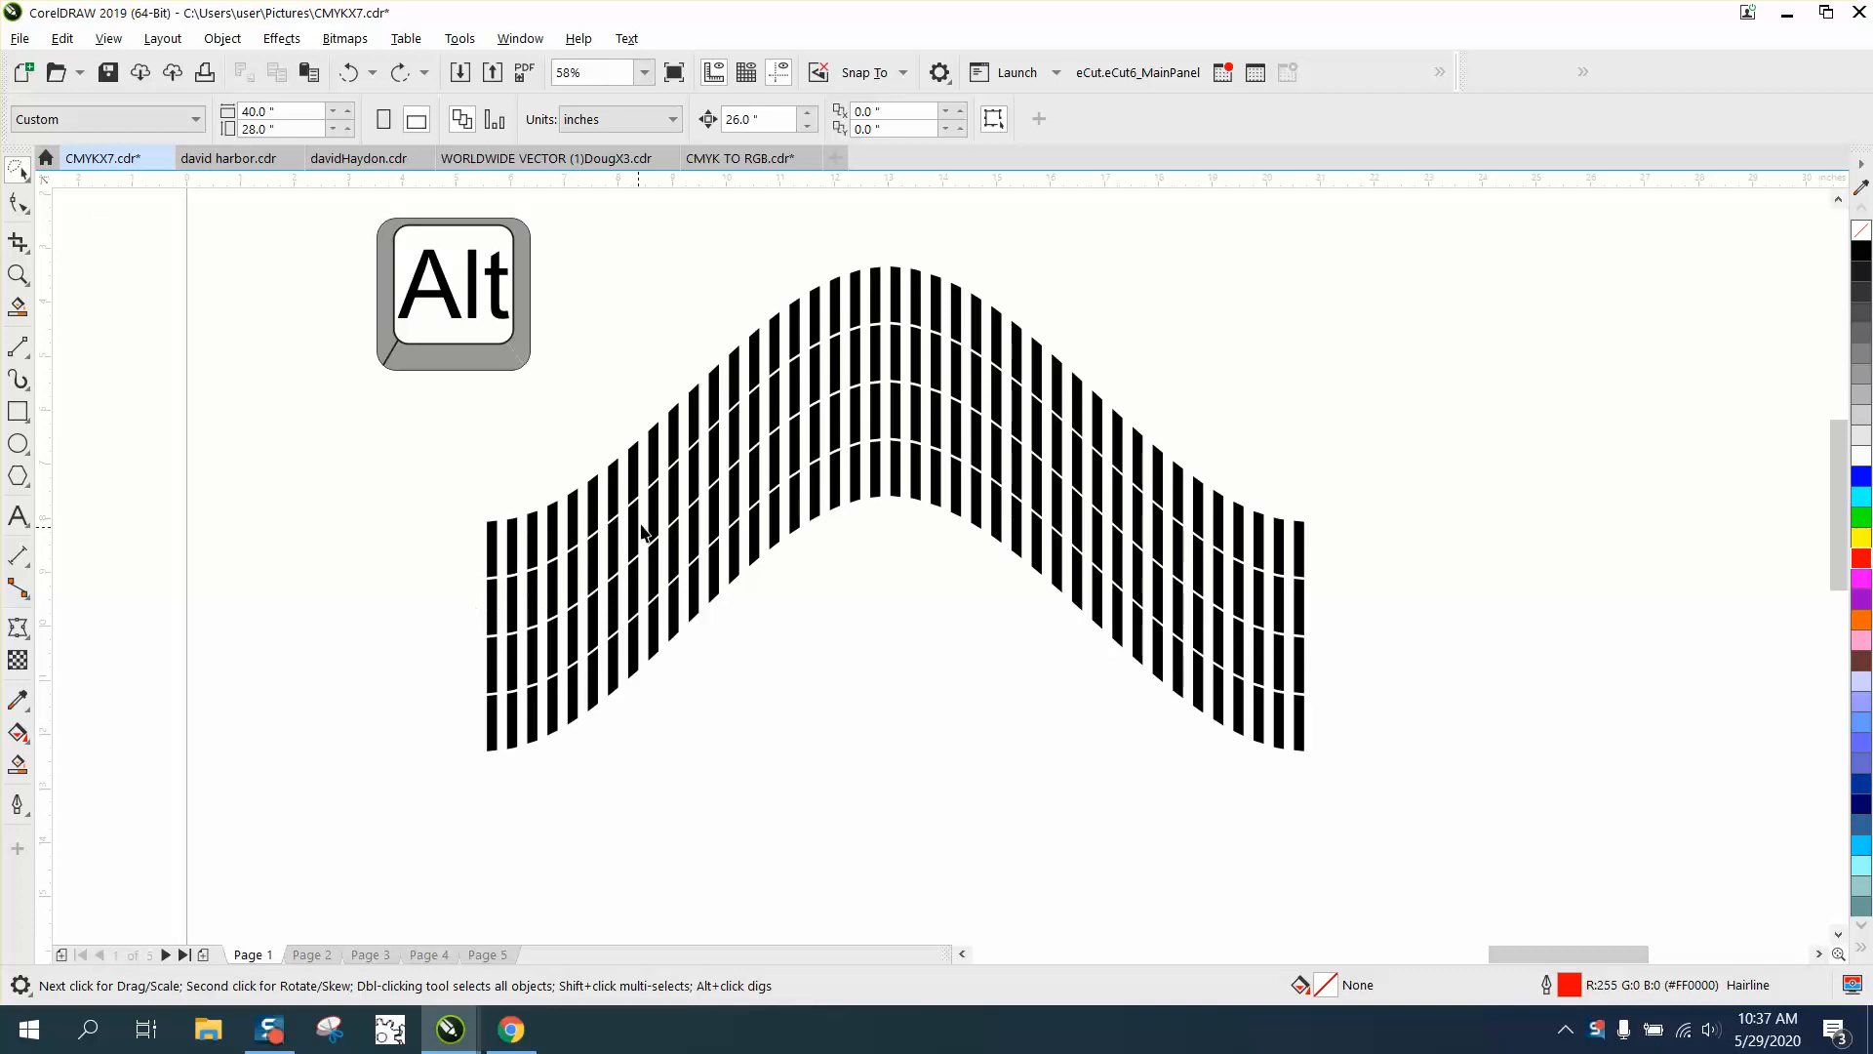
pyautogui.moveTo(1300, 624)
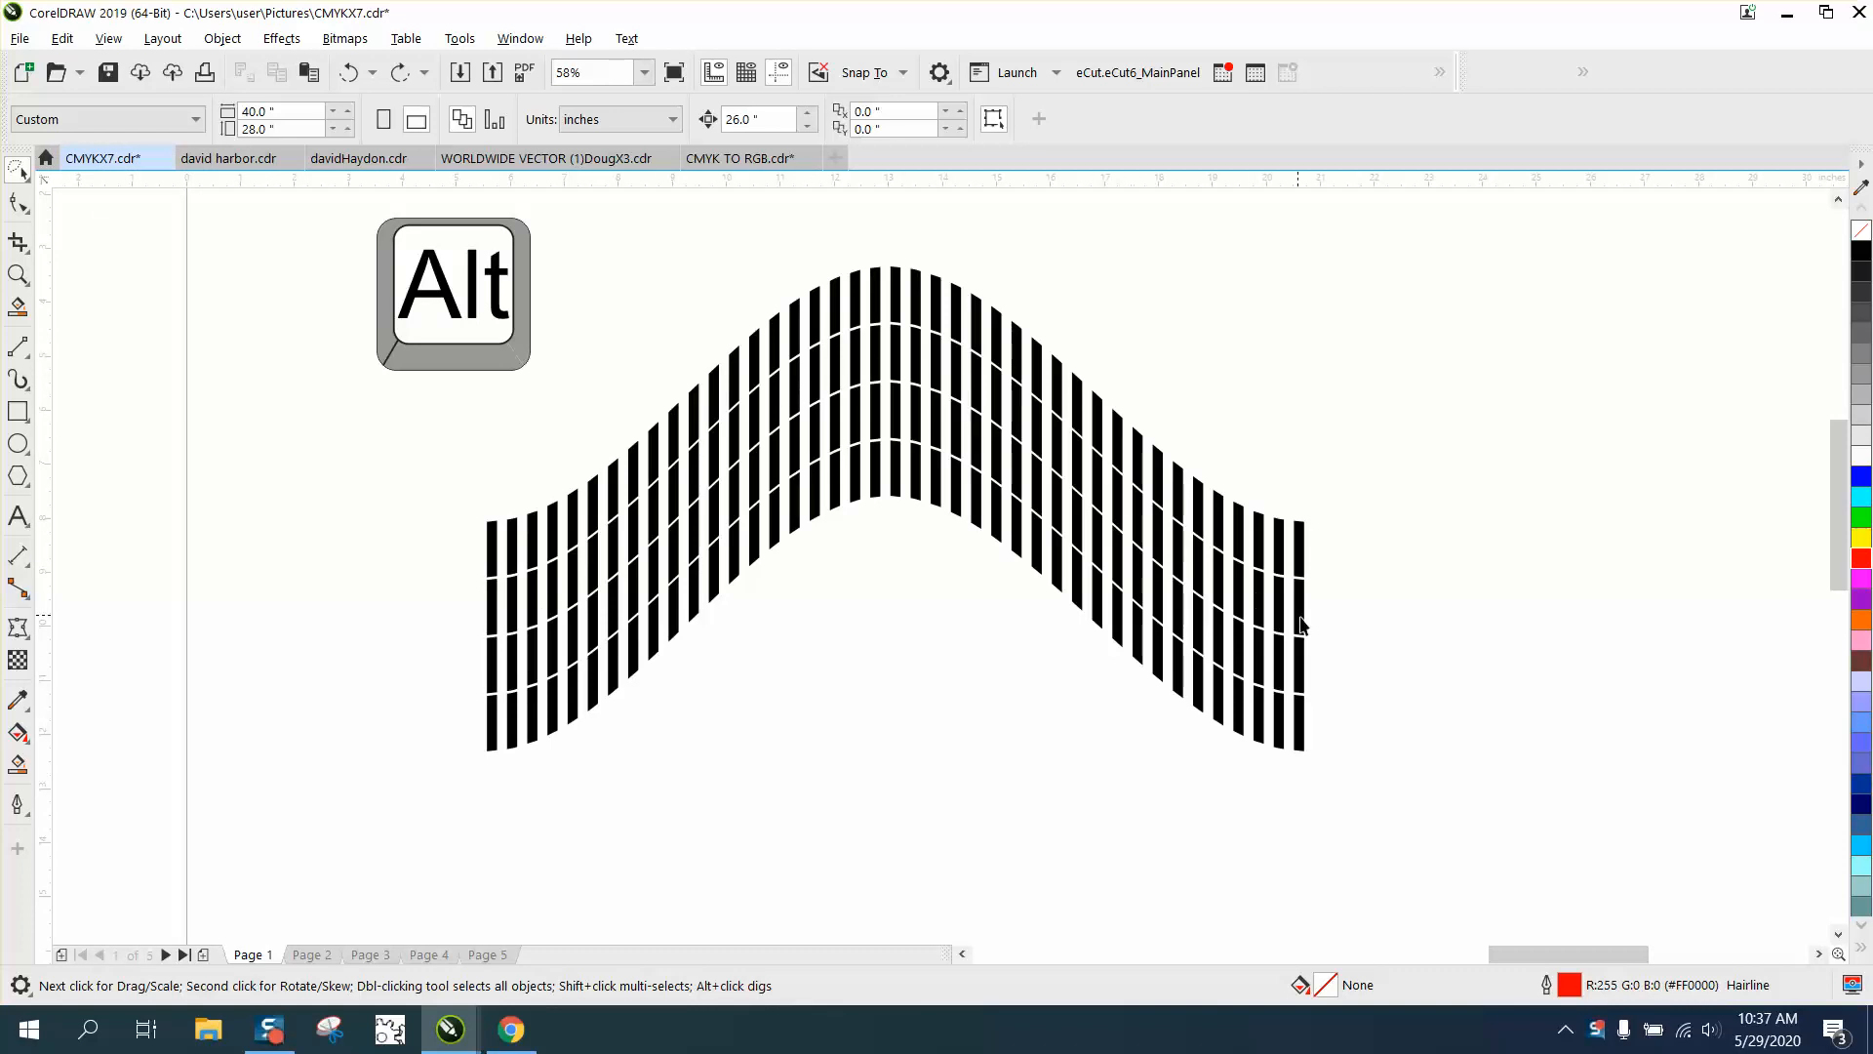
pyautogui.moveTo(1073, 481)
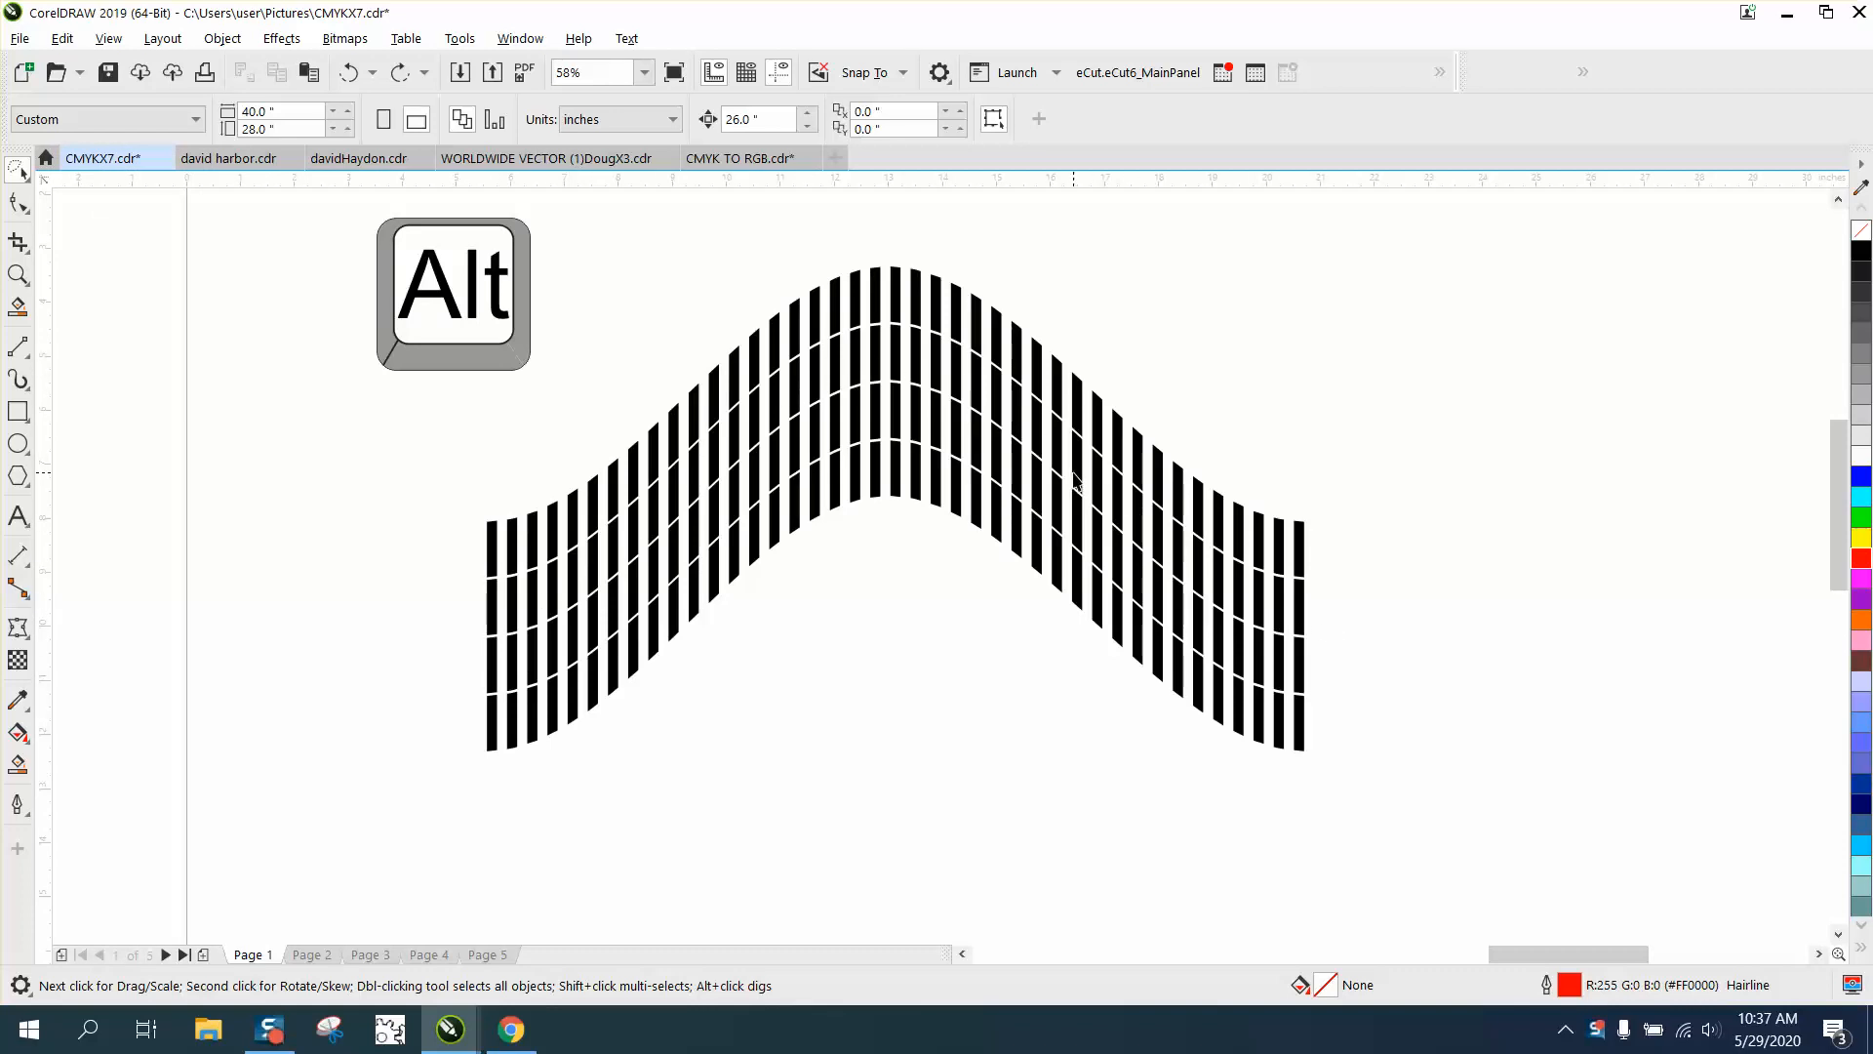
pyautogui.click(1075, 460)
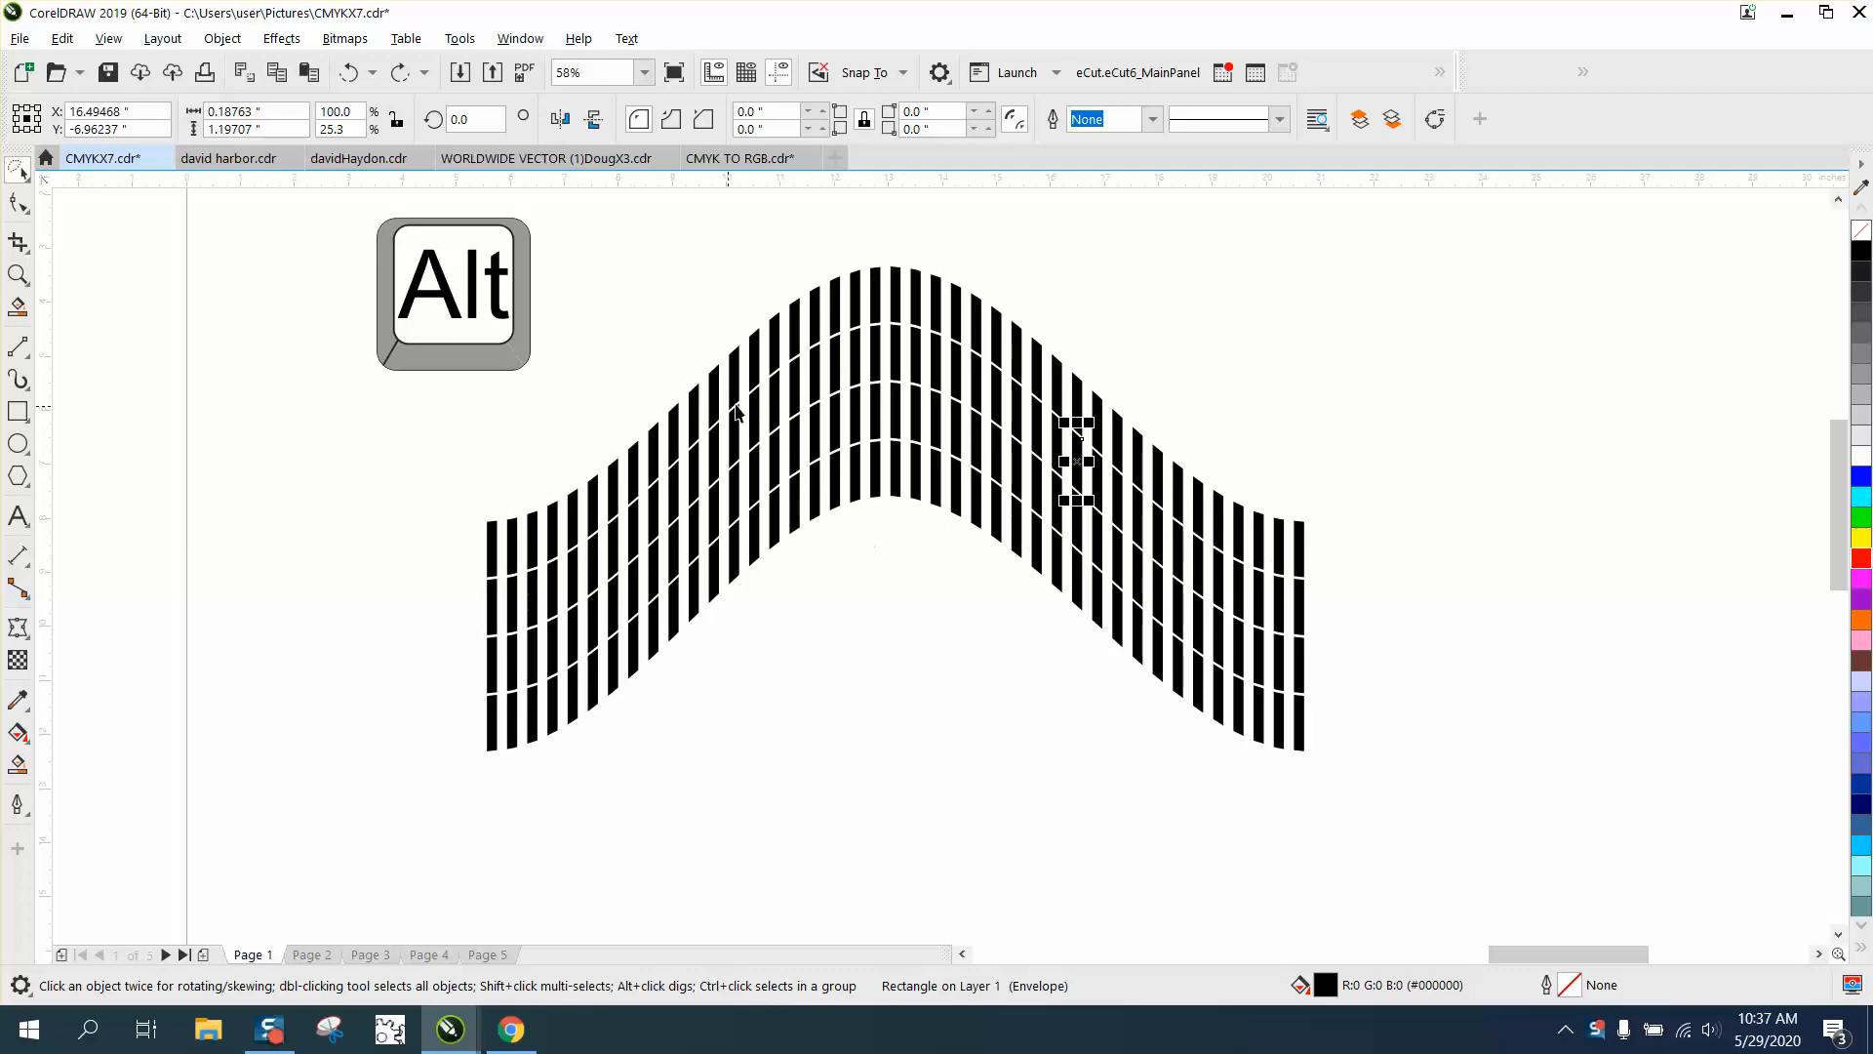
pyautogui.moveTo(266, 527)
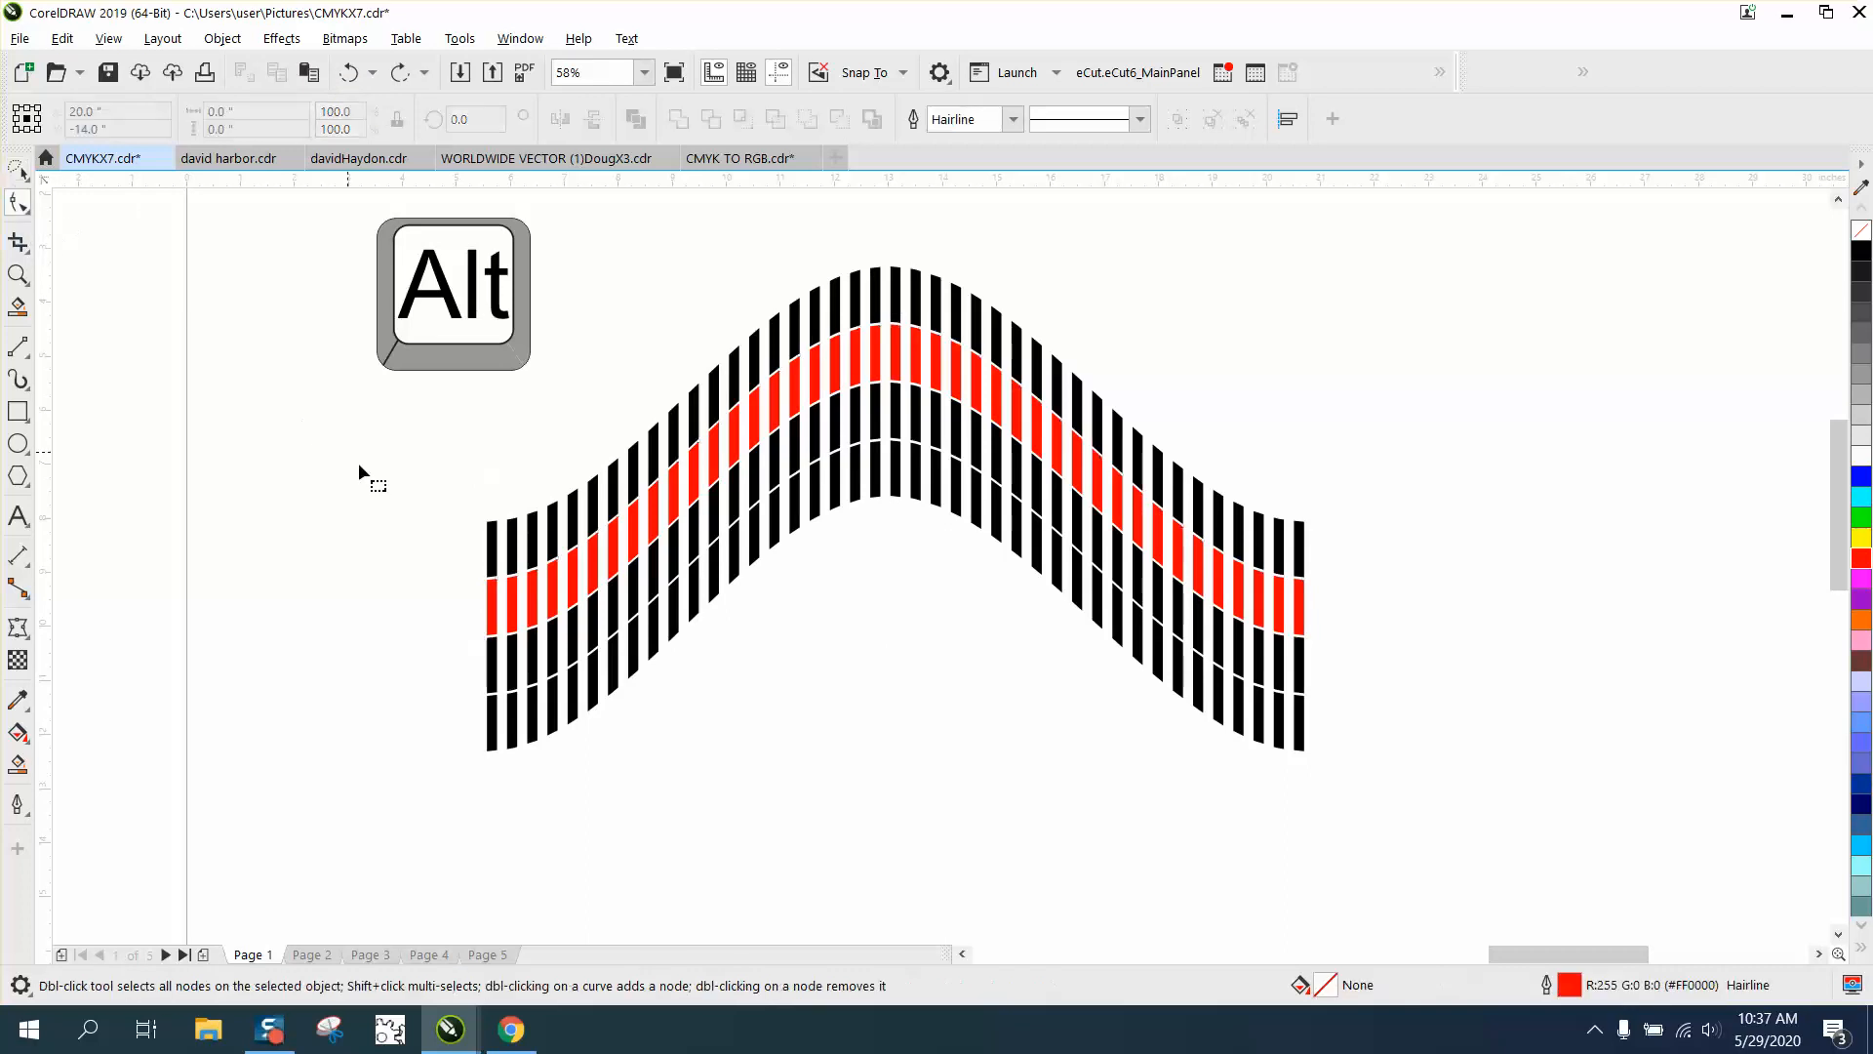
# Alt-lasso the two middle rows of bars and fill them red from the palette
pyautogui.click(20, 627)
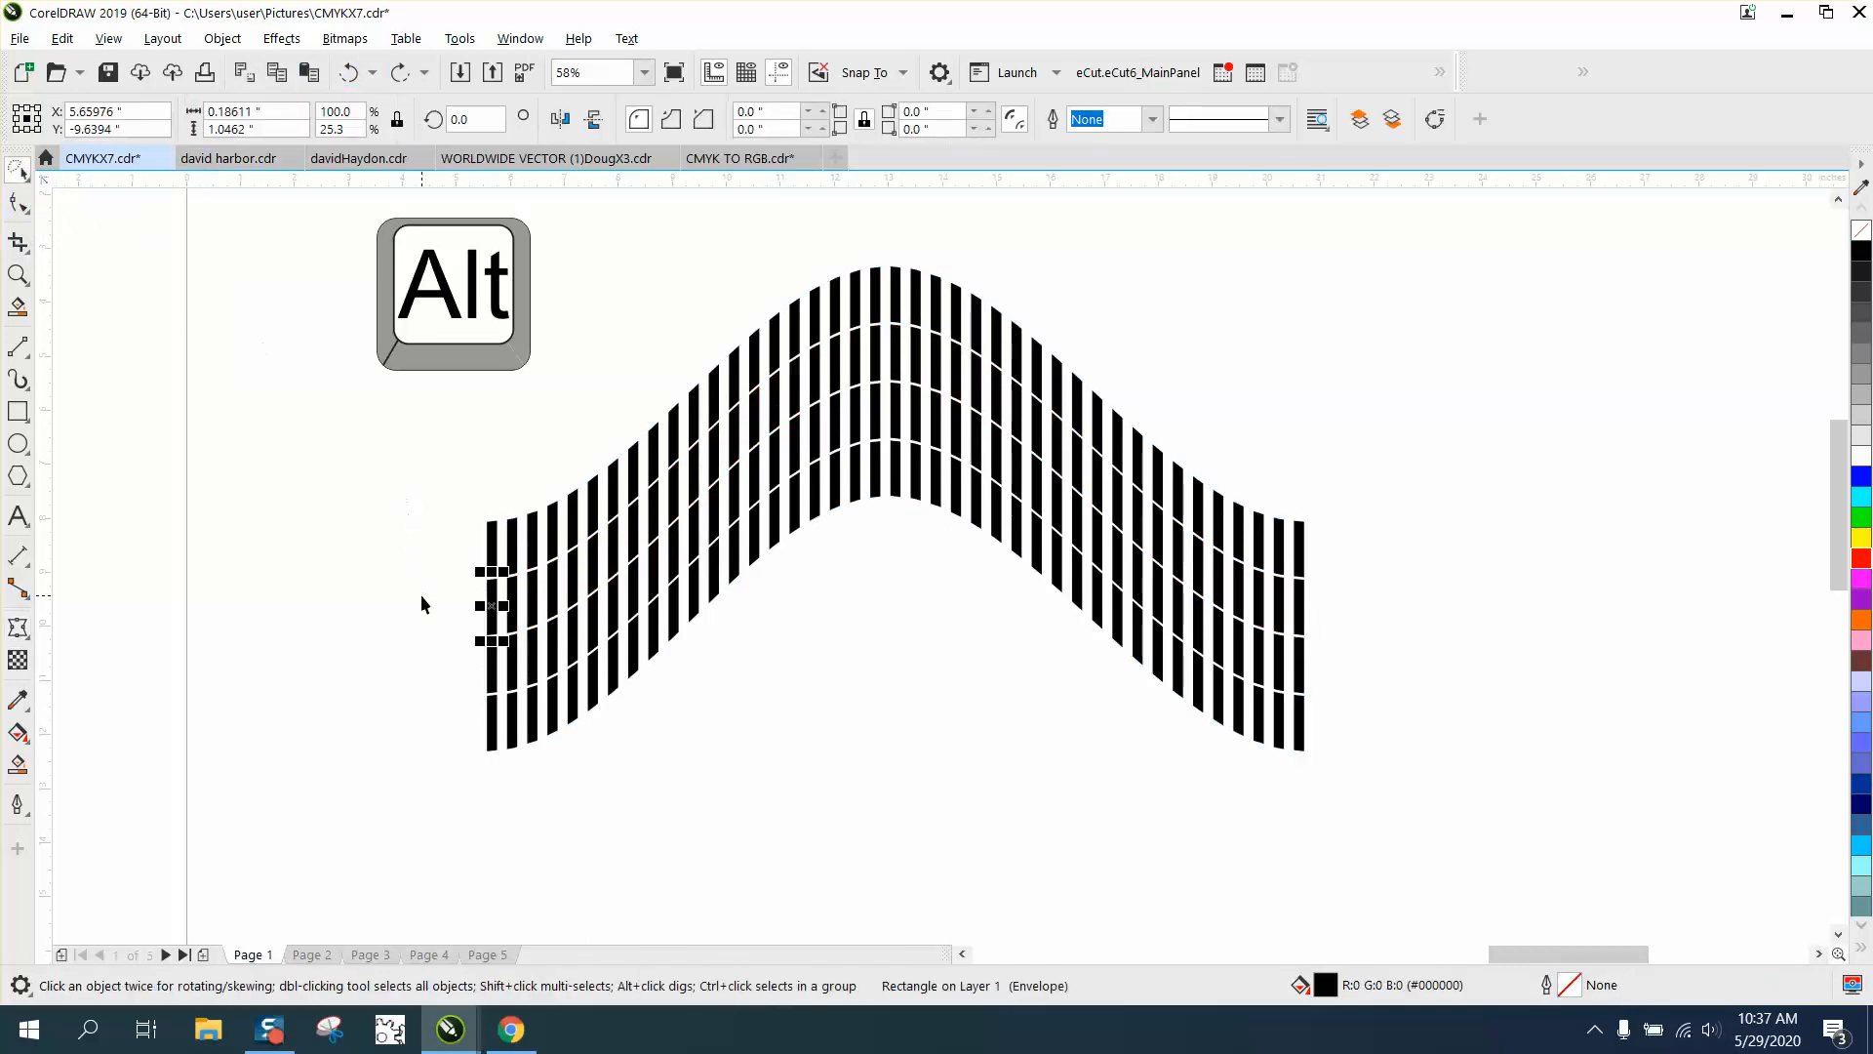
pyautogui.moveTo(418, 627)
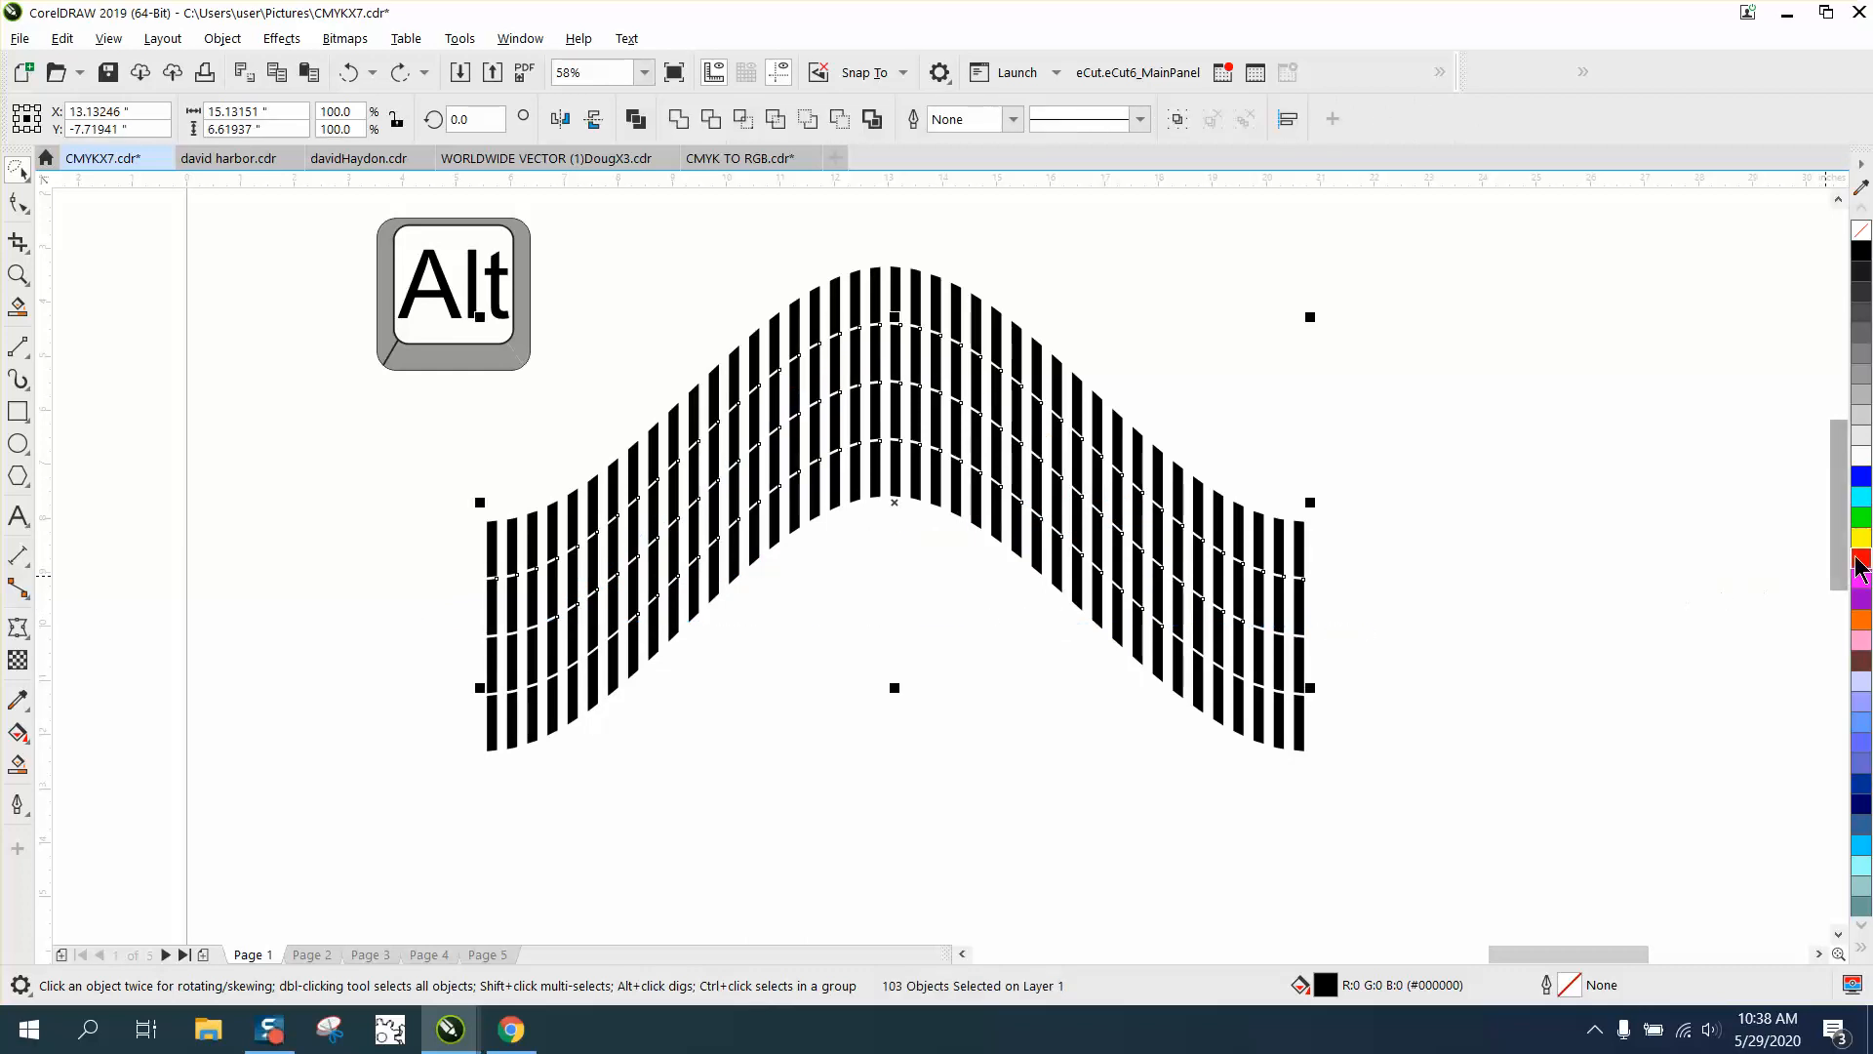
pyautogui.click(1858, 563)
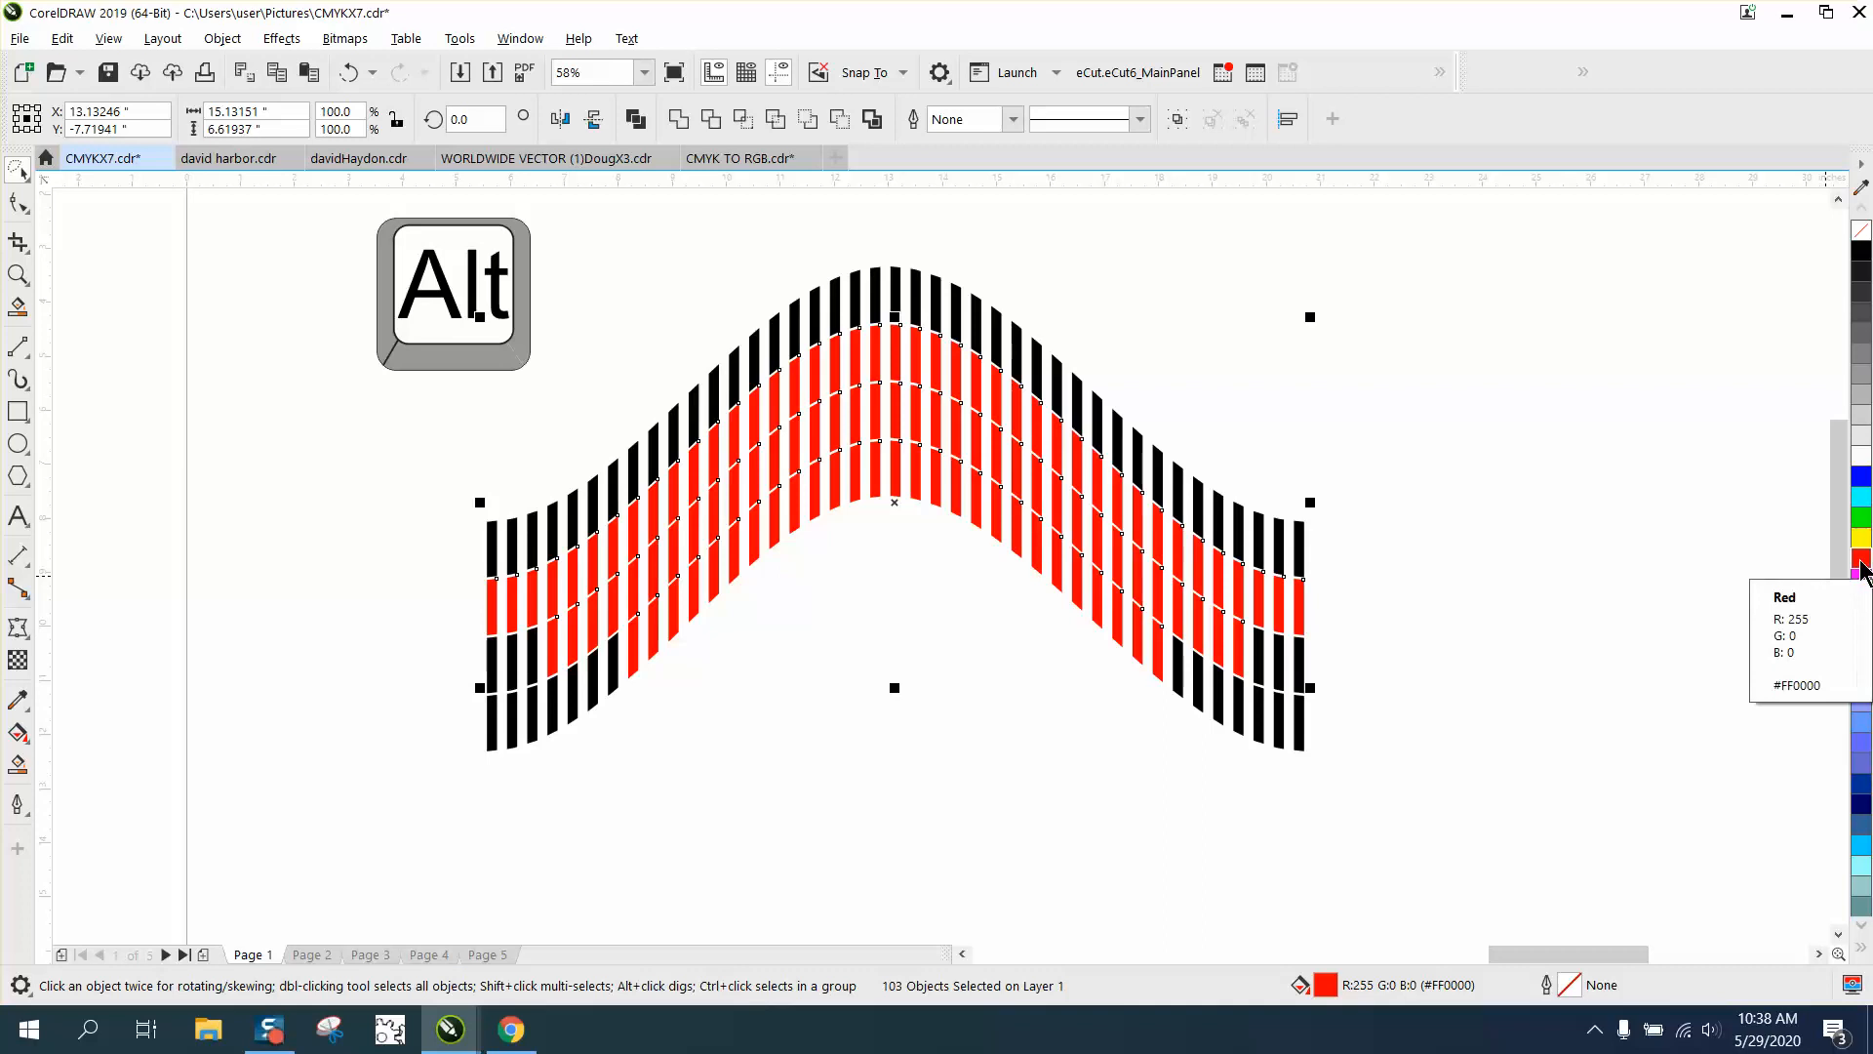
pyautogui.moveTo(768, 604)
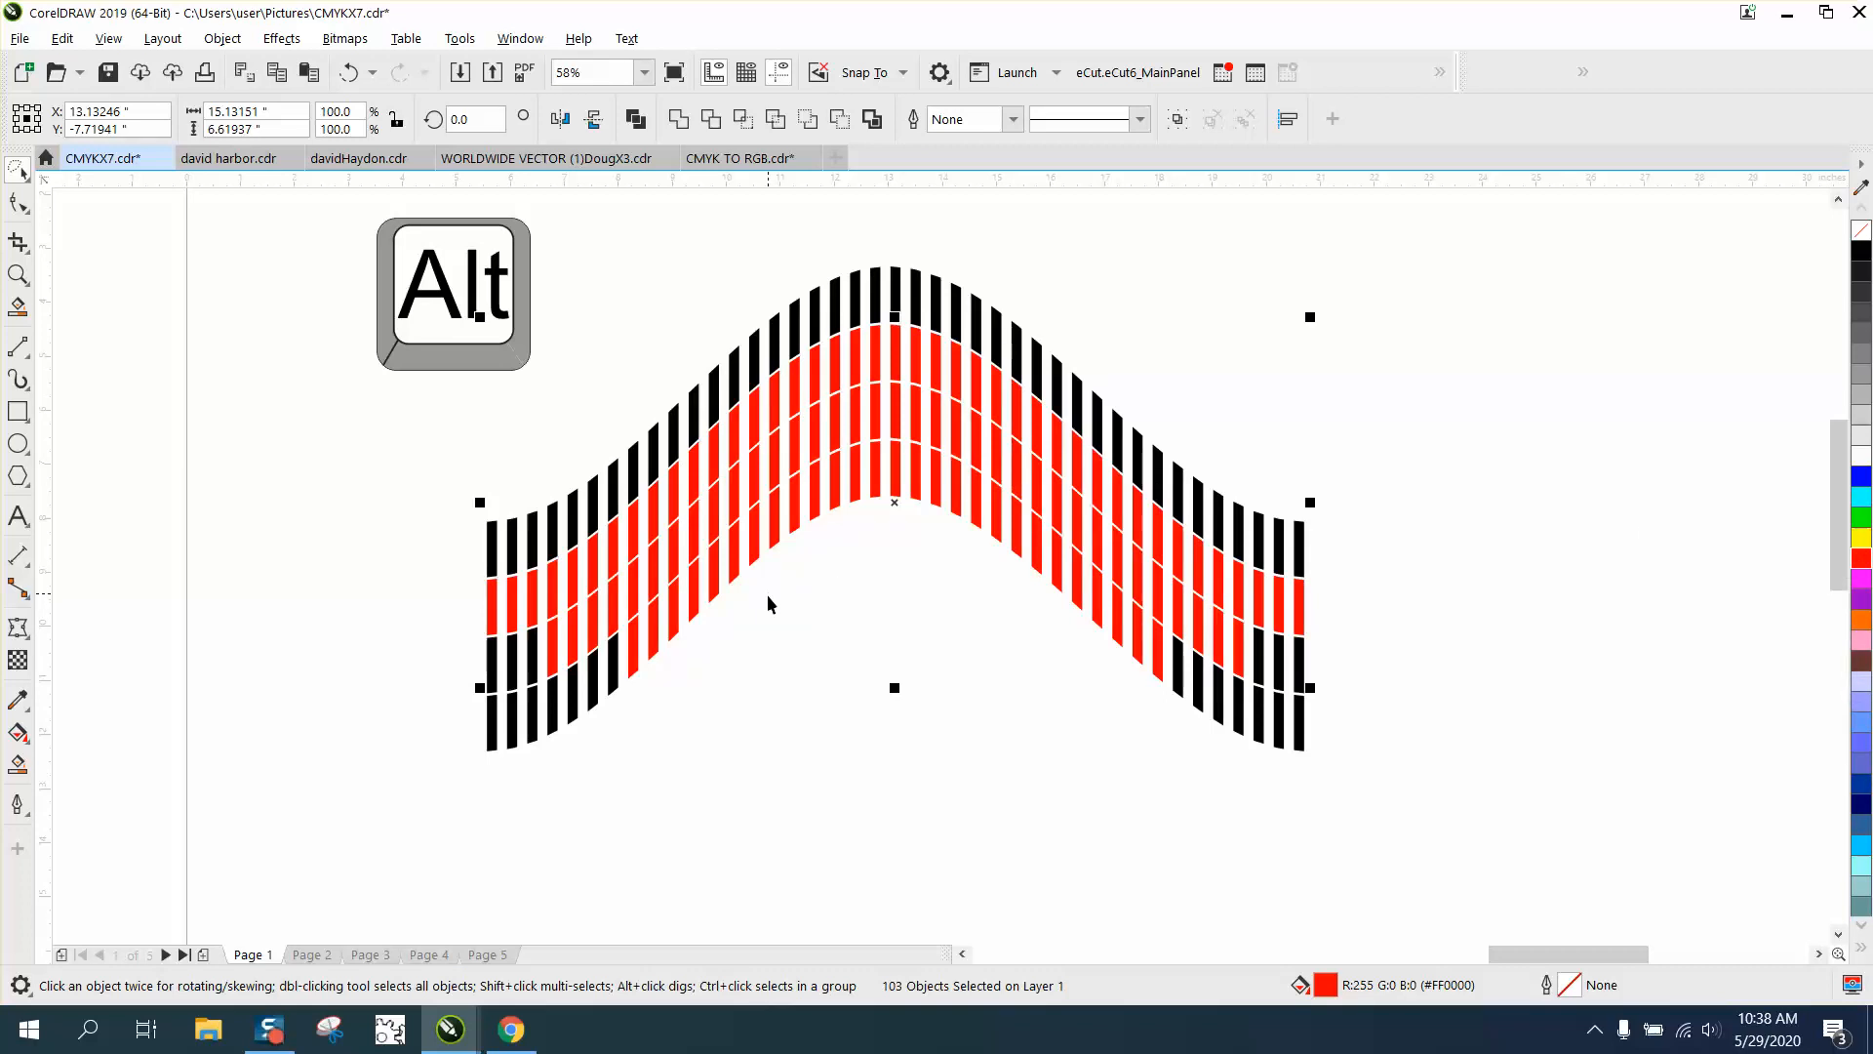
pyautogui.moveTo(633, 639)
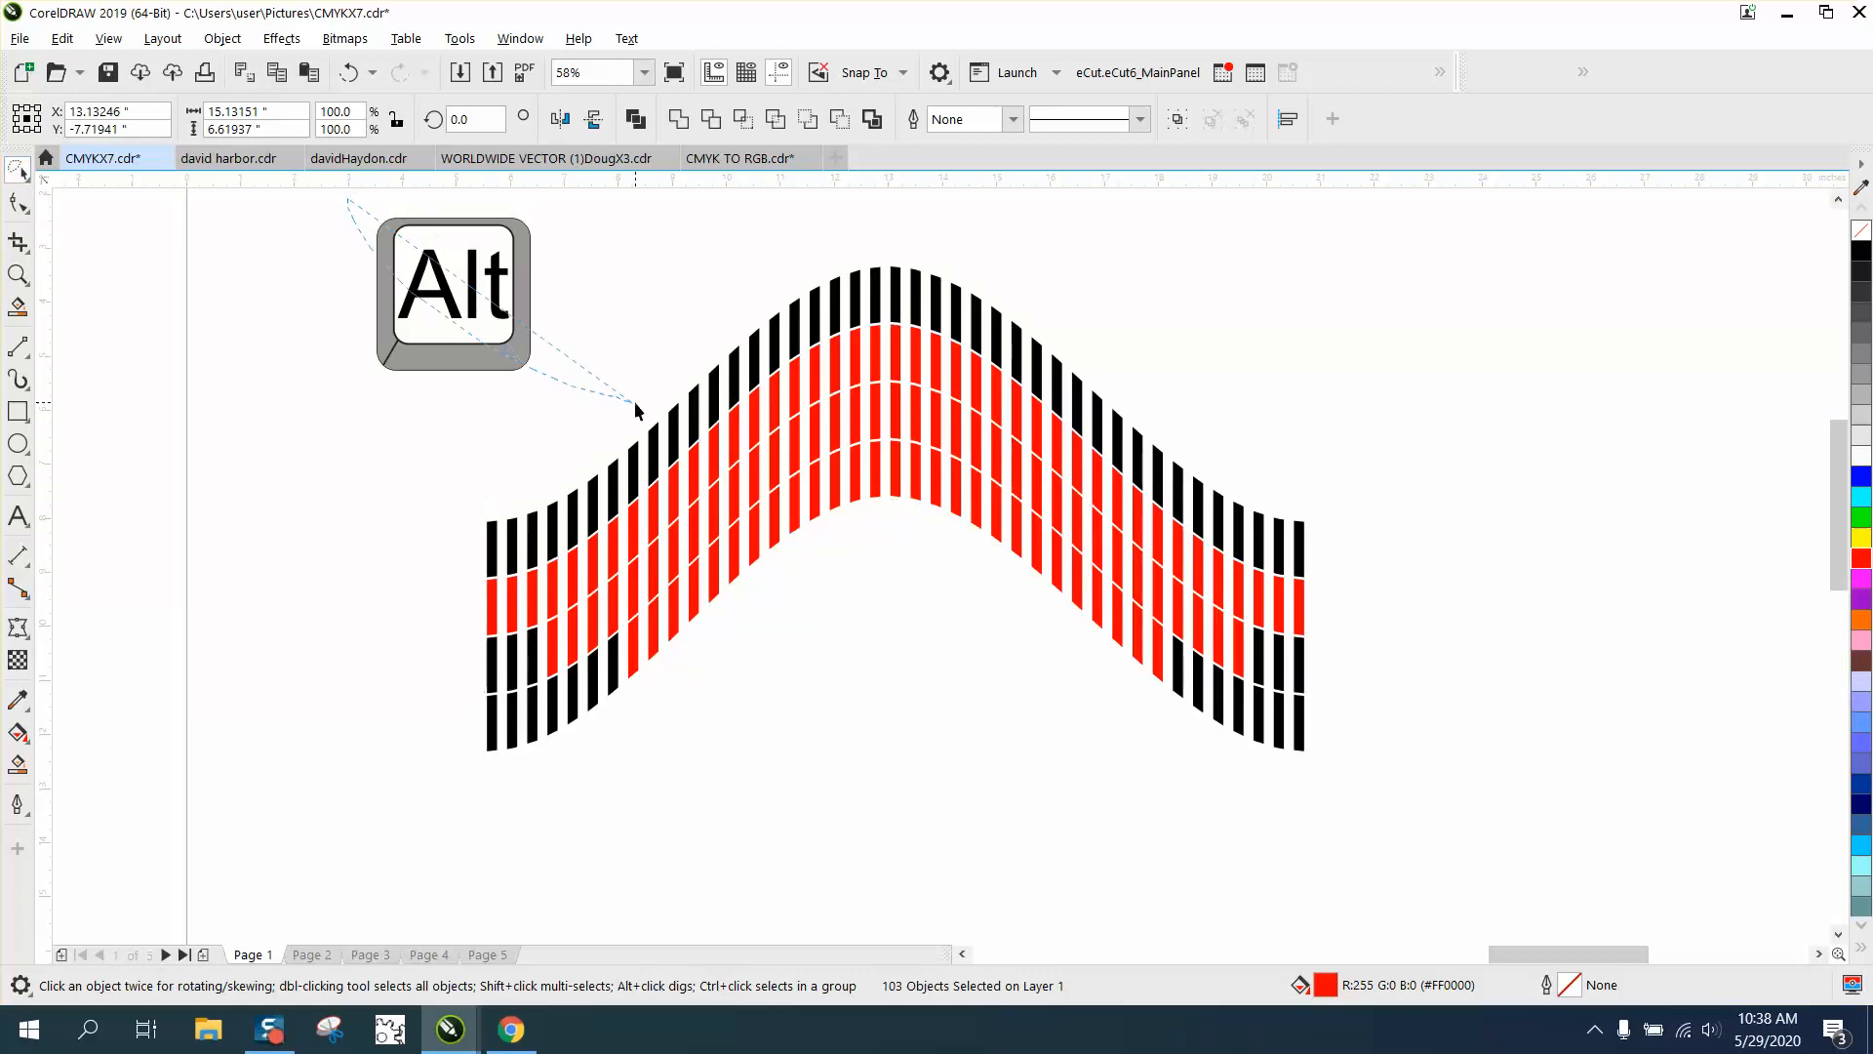
# Switch to the standard Pick tool and drag the Alt key graphic beneath the arch
pyautogui.click(17, 171)
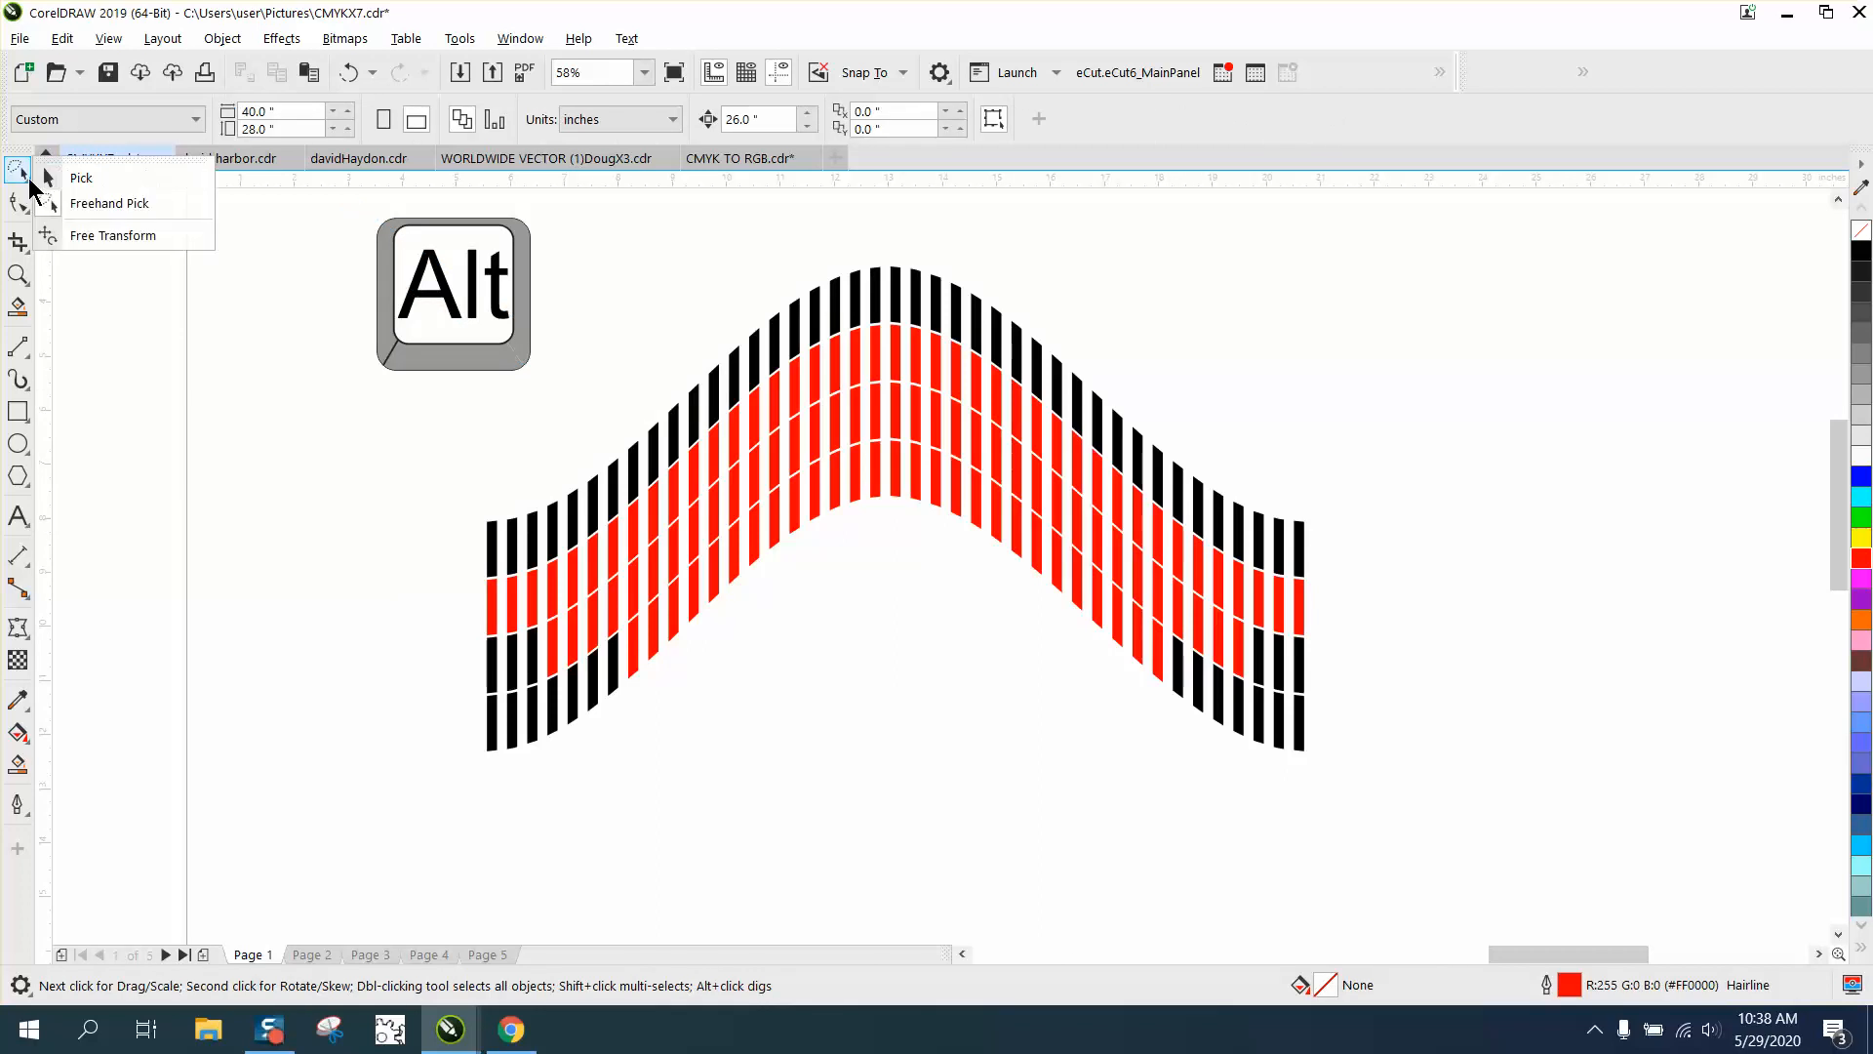
pyautogui.click(81, 178)
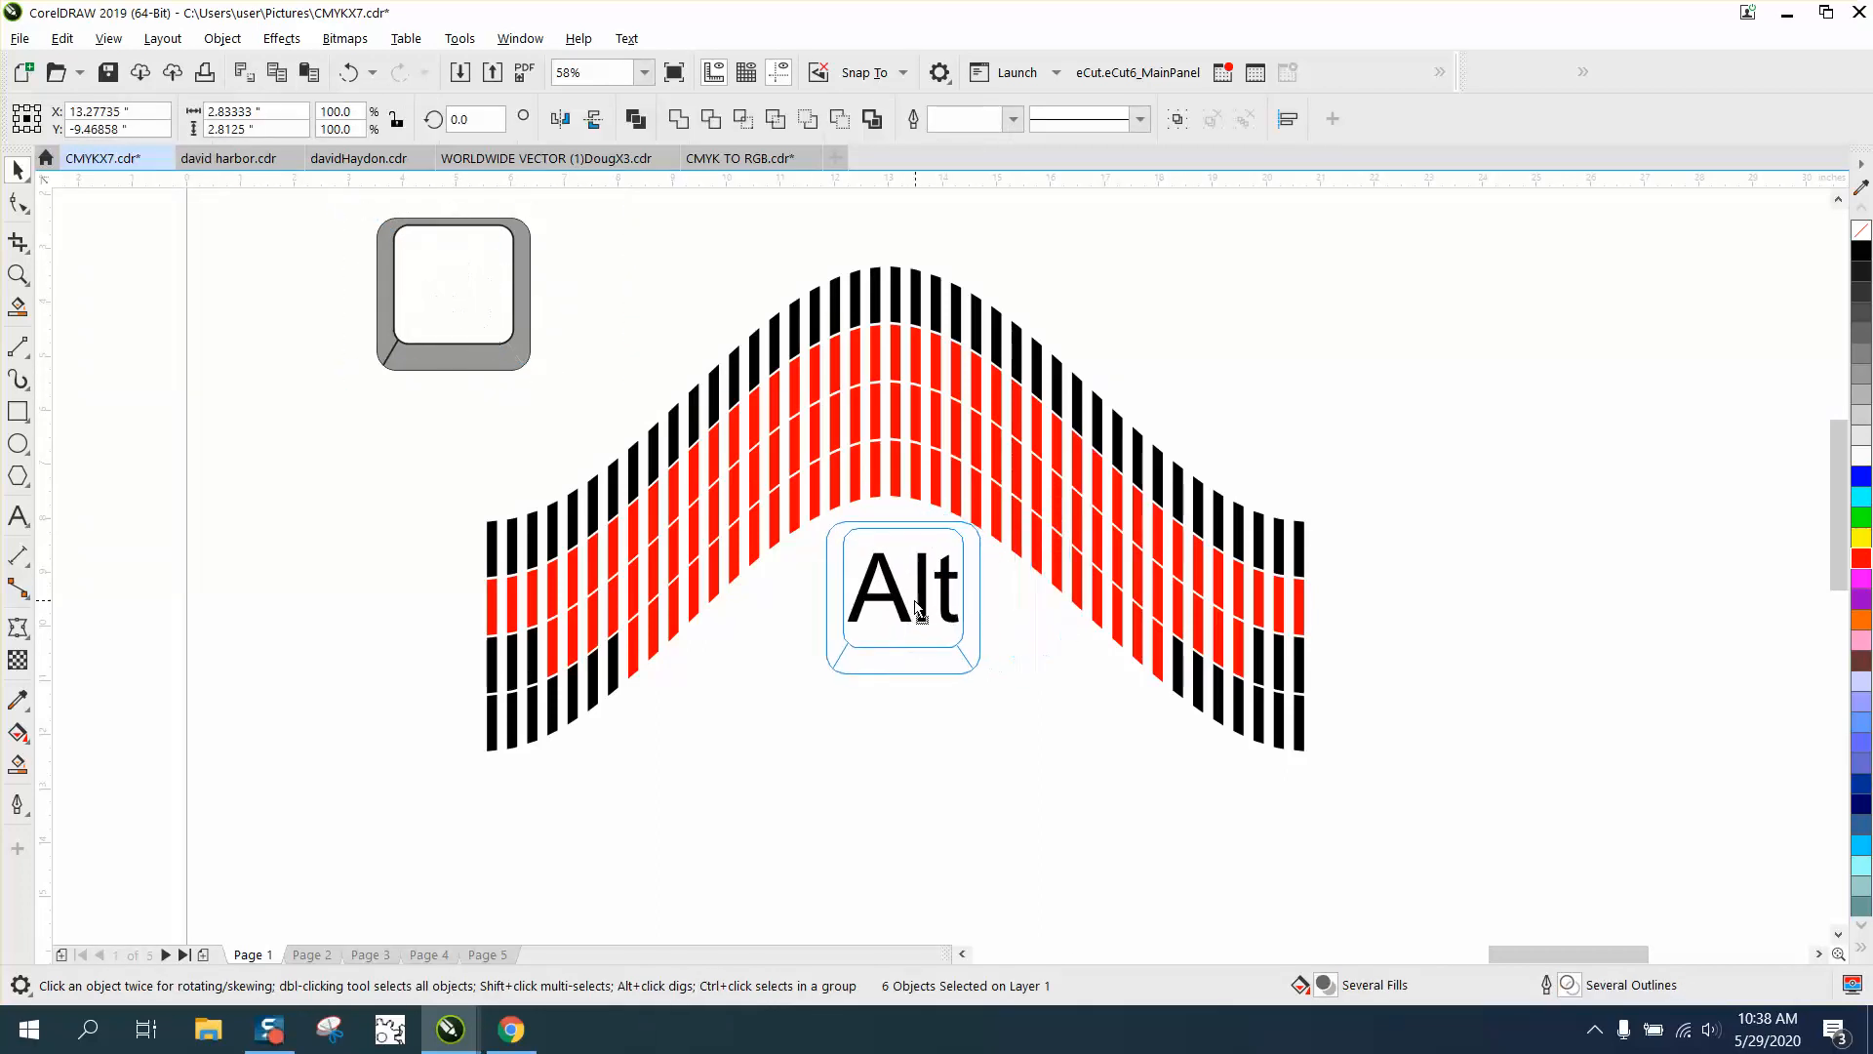
pyautogui.click(901, 595)
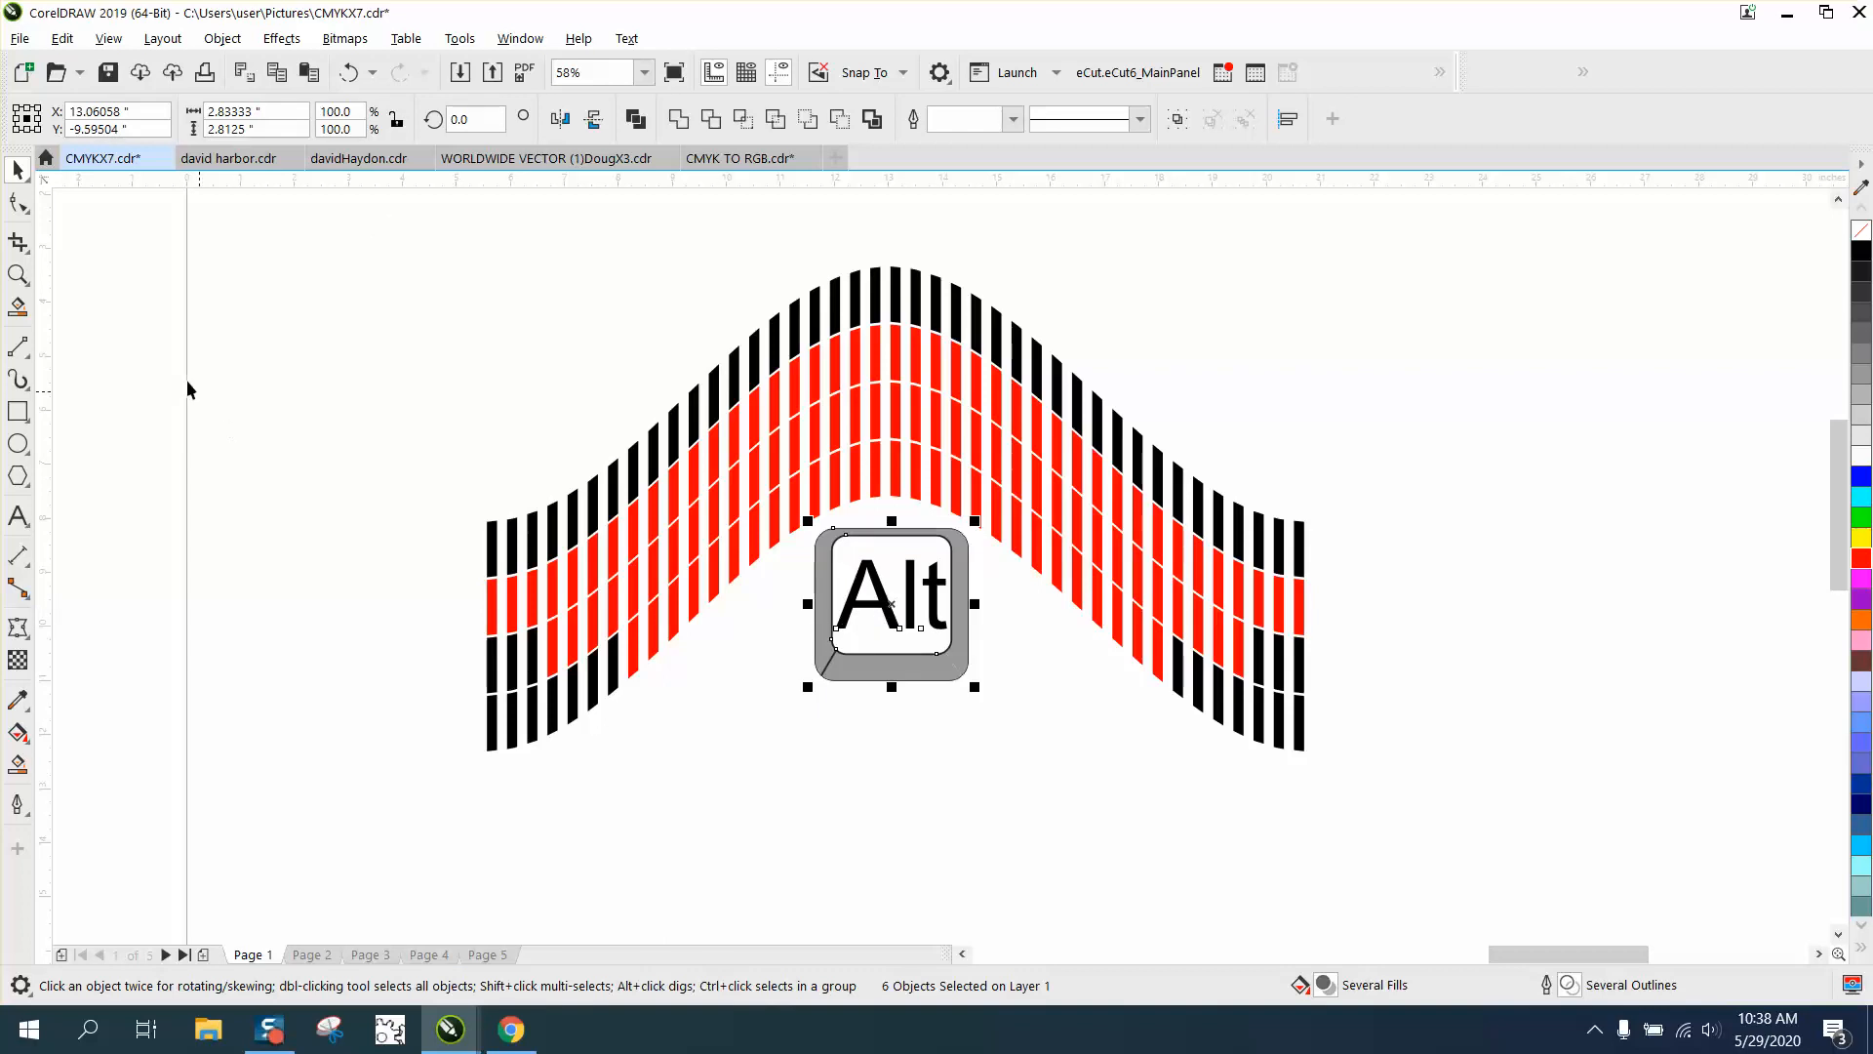
# Zoom in on the bars and the Alt key graphic
pyautogui.click(20, 276)
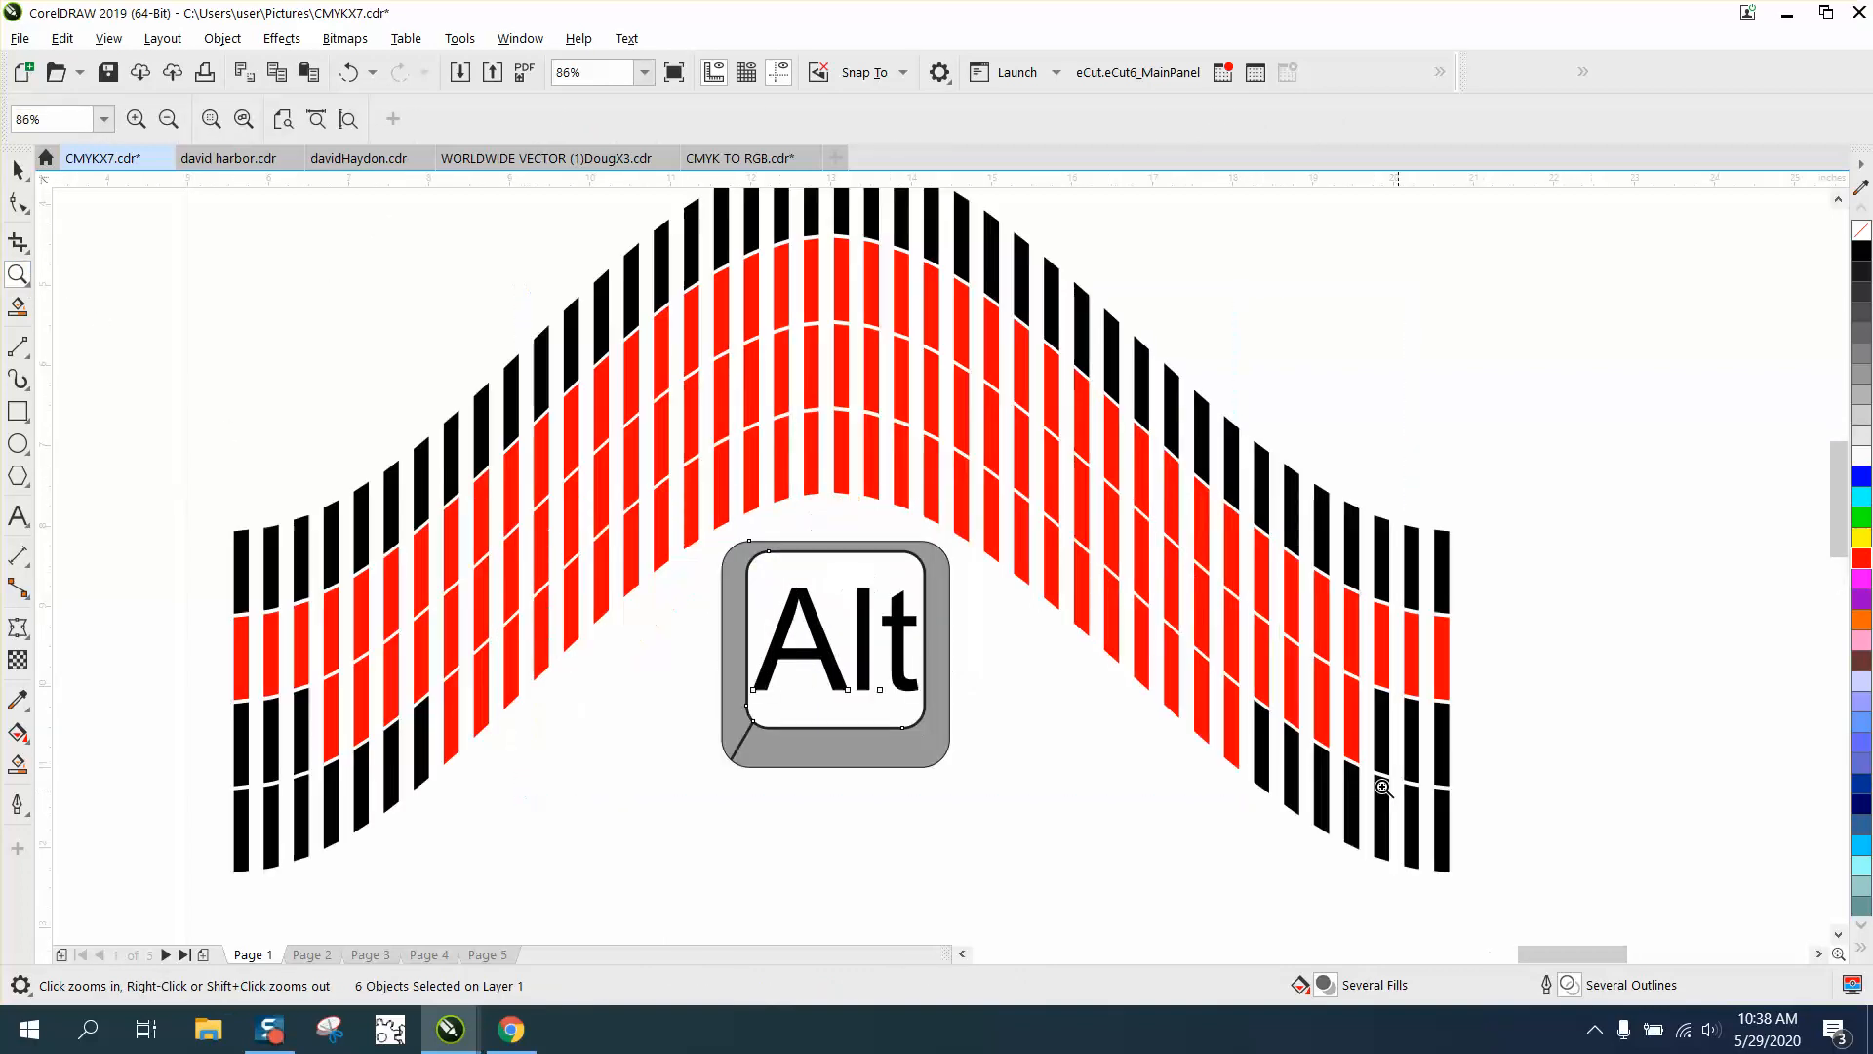
pyautogui.click(17, 170)
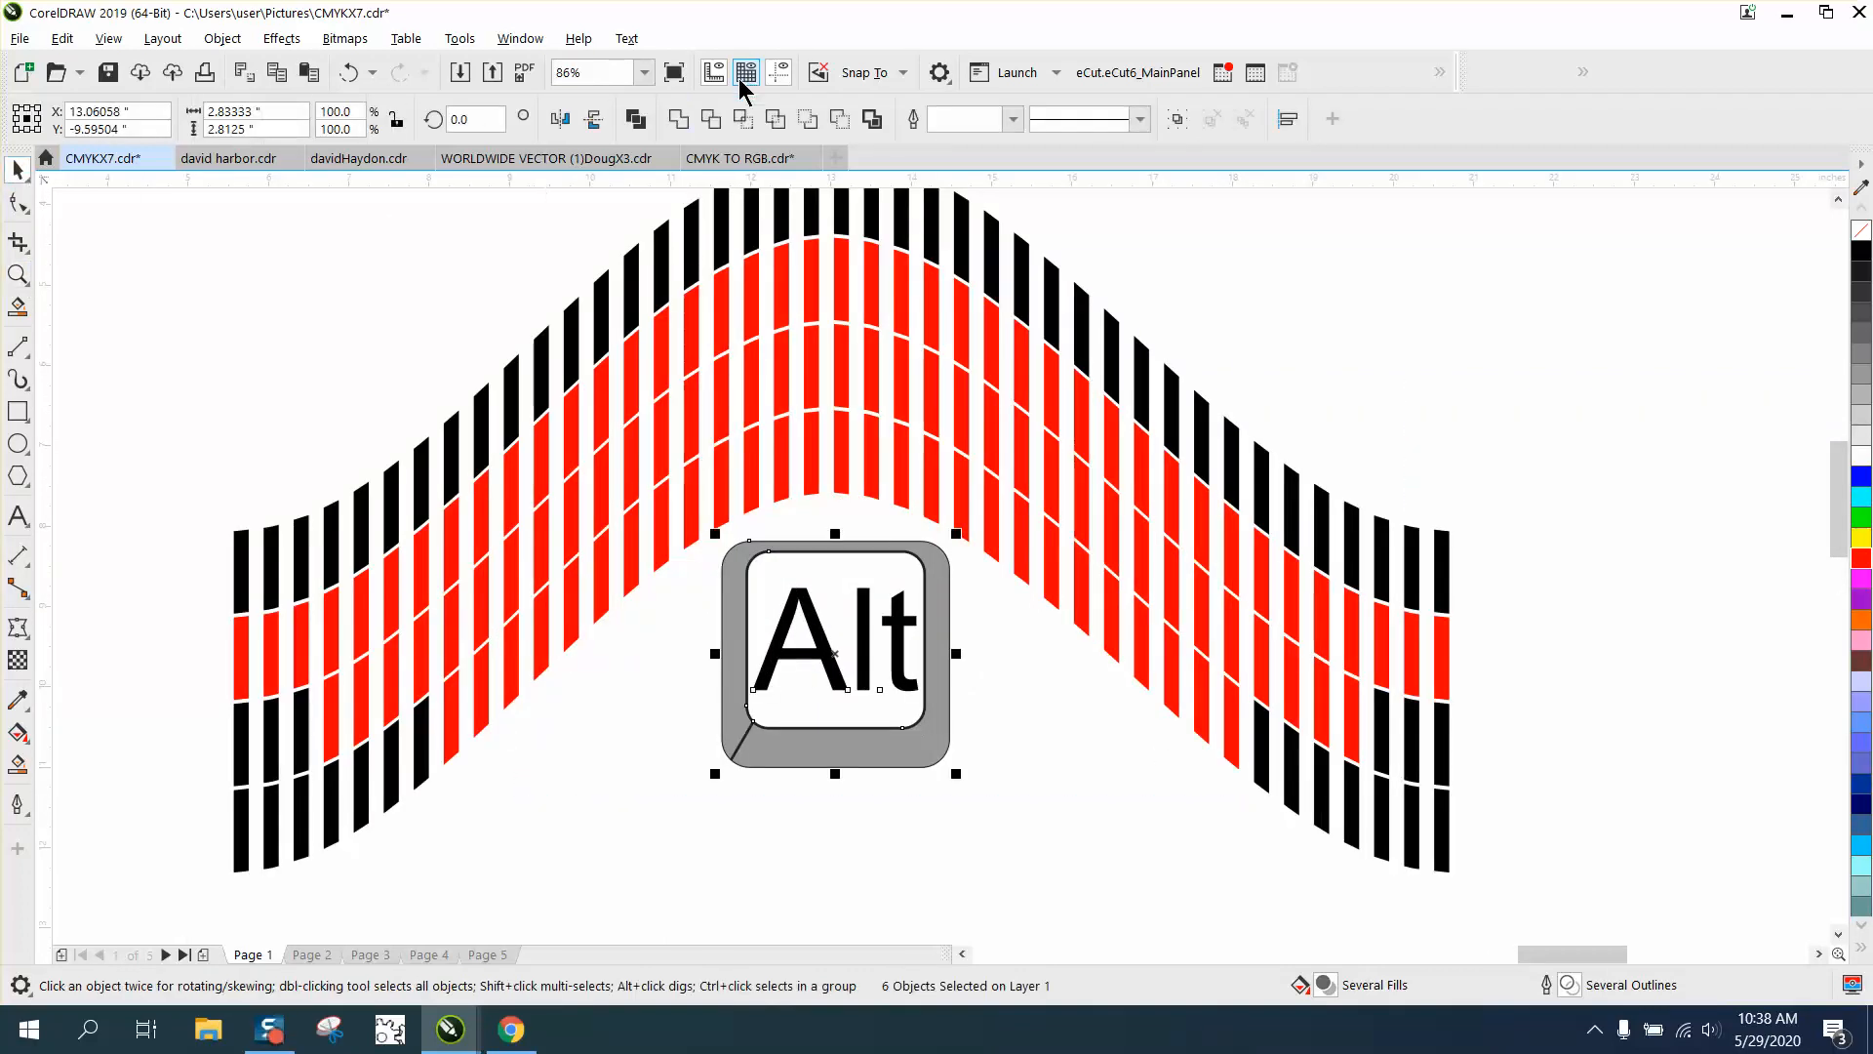